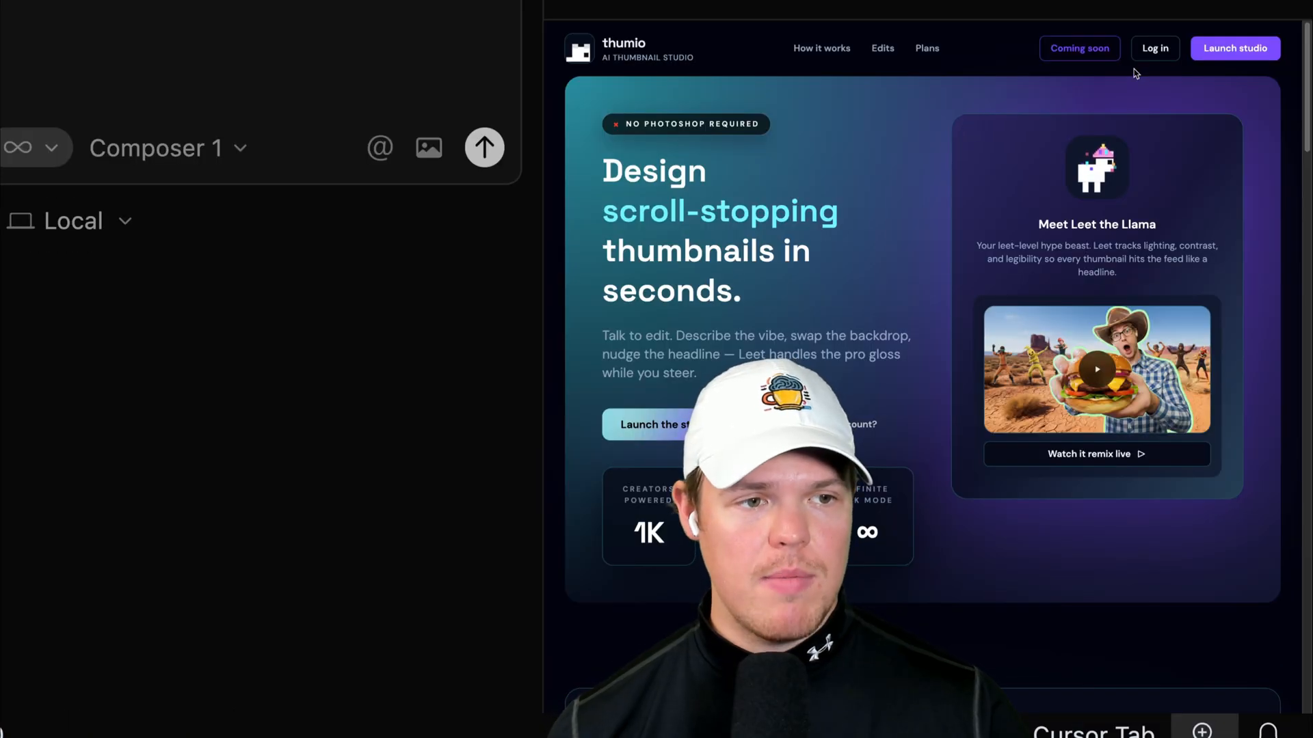
# - Navigate from the landing page into the studio, then through the avatar menu to Settings
pyautogui.click(1154, 48)
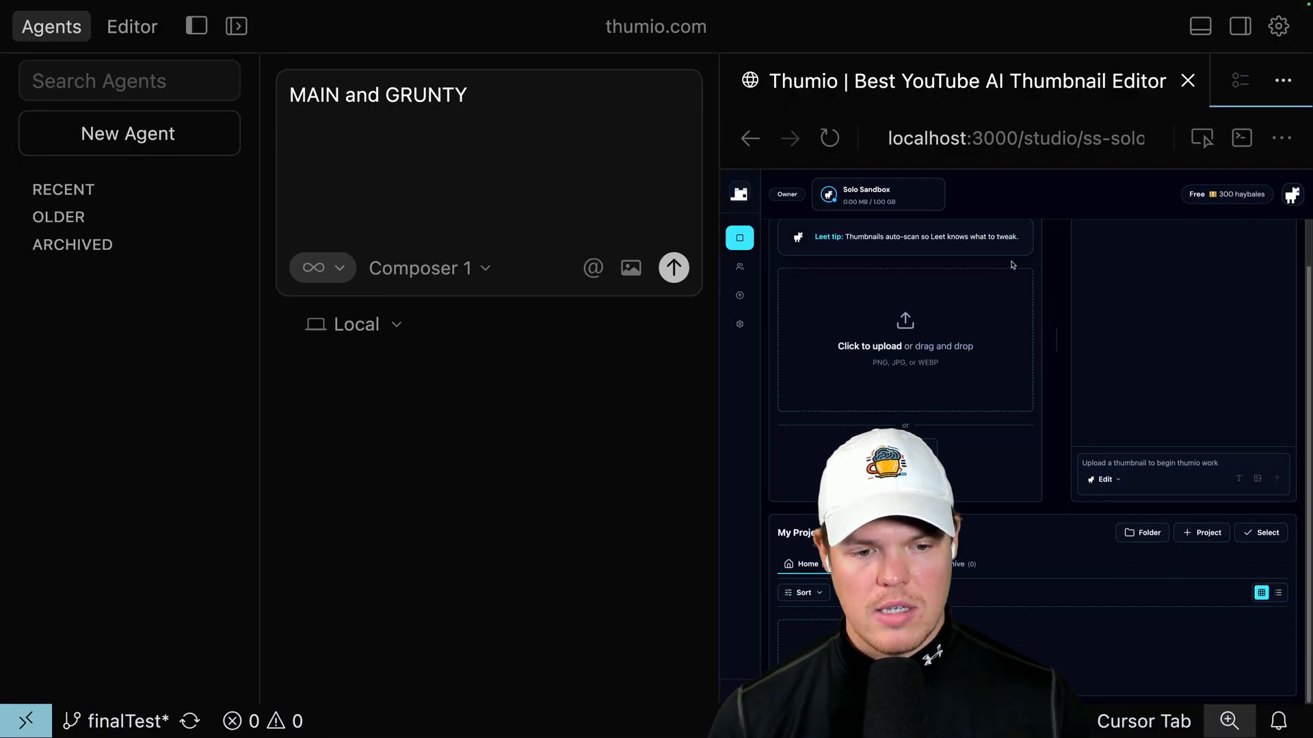
pyautogui.click(1292, 195)
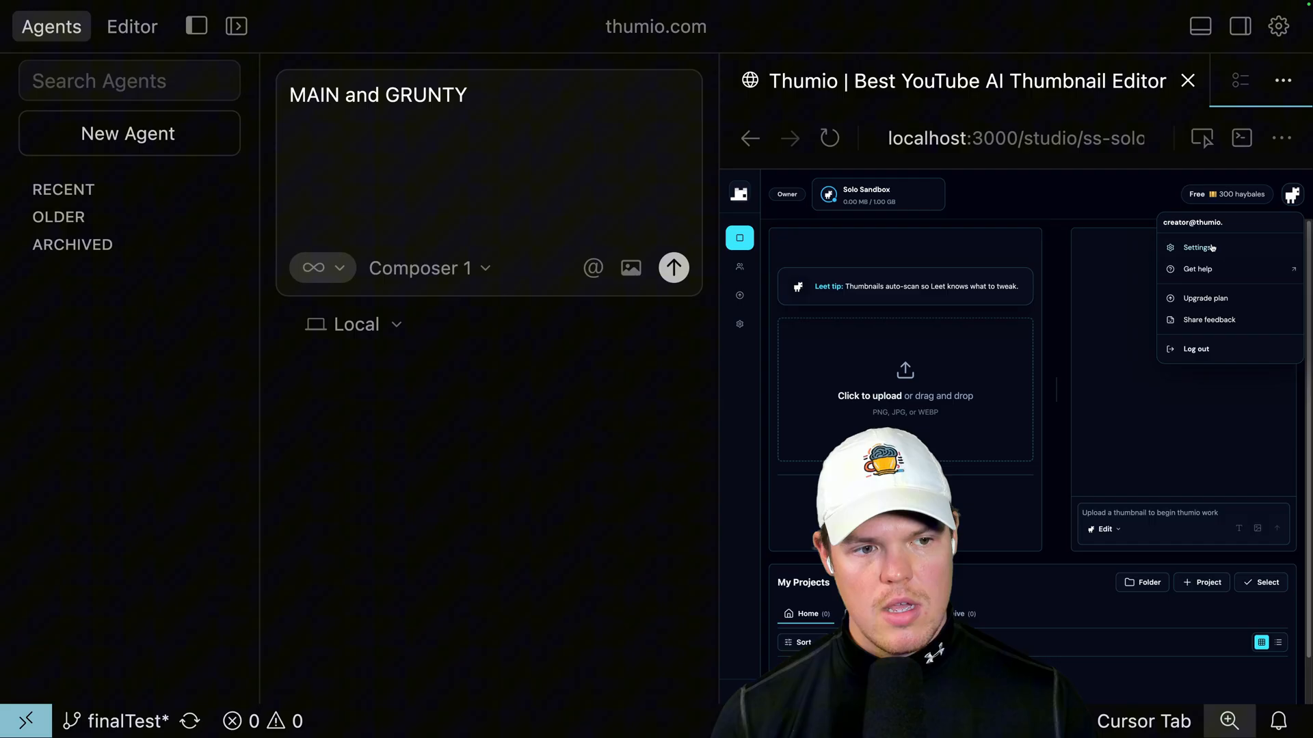
pyautogui.click(1198, 247)
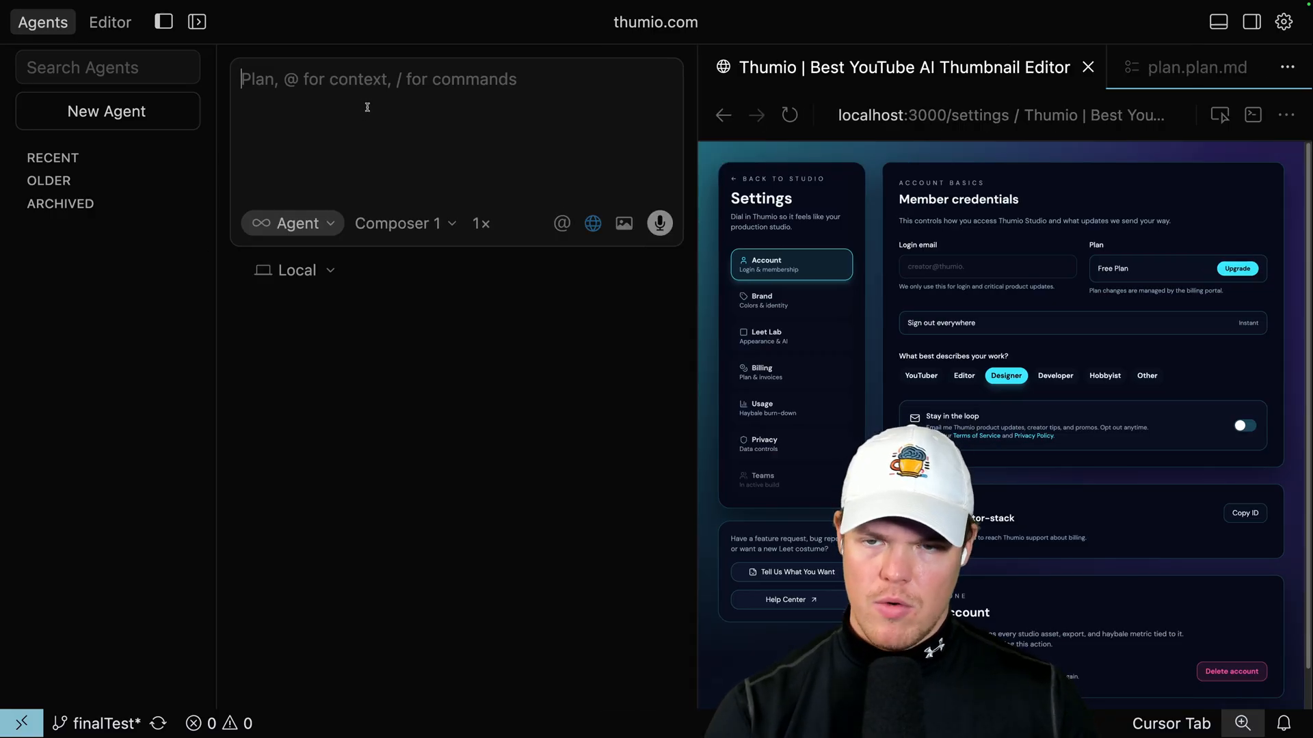
# - Send 'read my entire repo and understand my app.tsx' to one agent in Ask mode and to a second new agent
pyautogui.write('read my entire repo and understand my app.tsx')
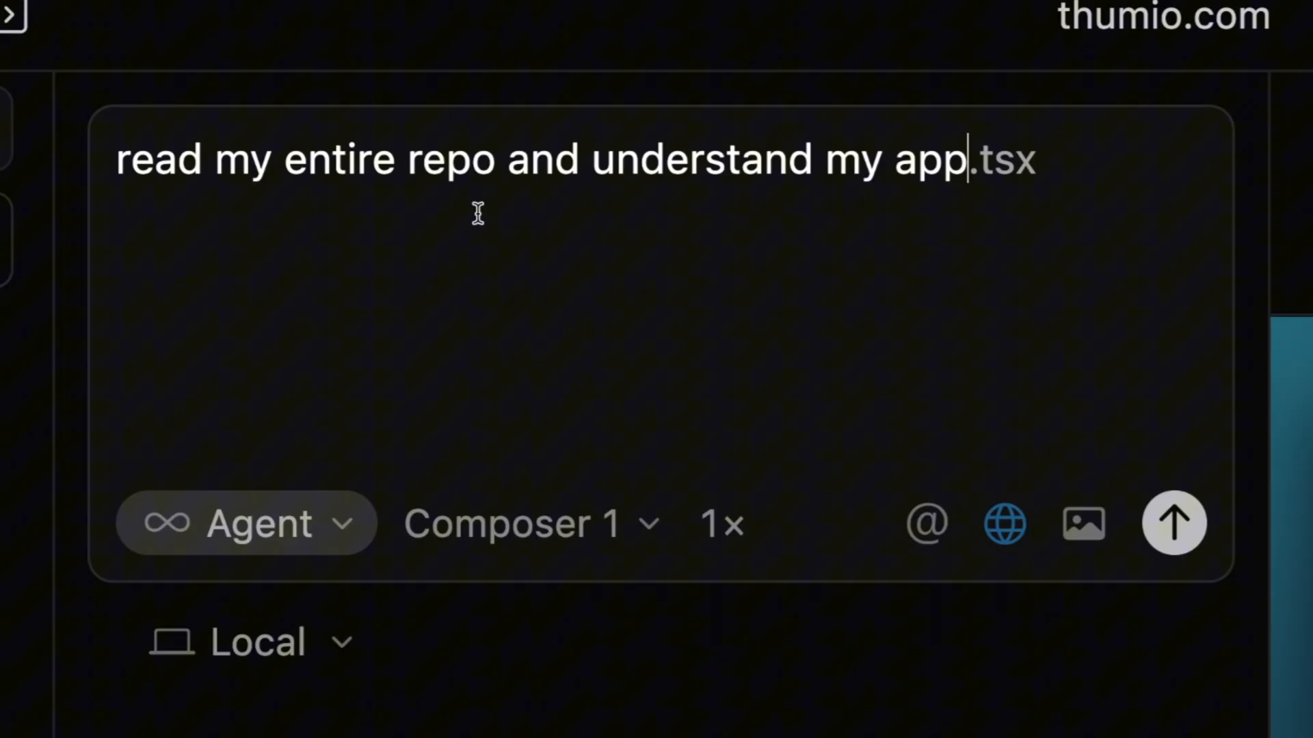
pyautogui.moveTo(406, 577)
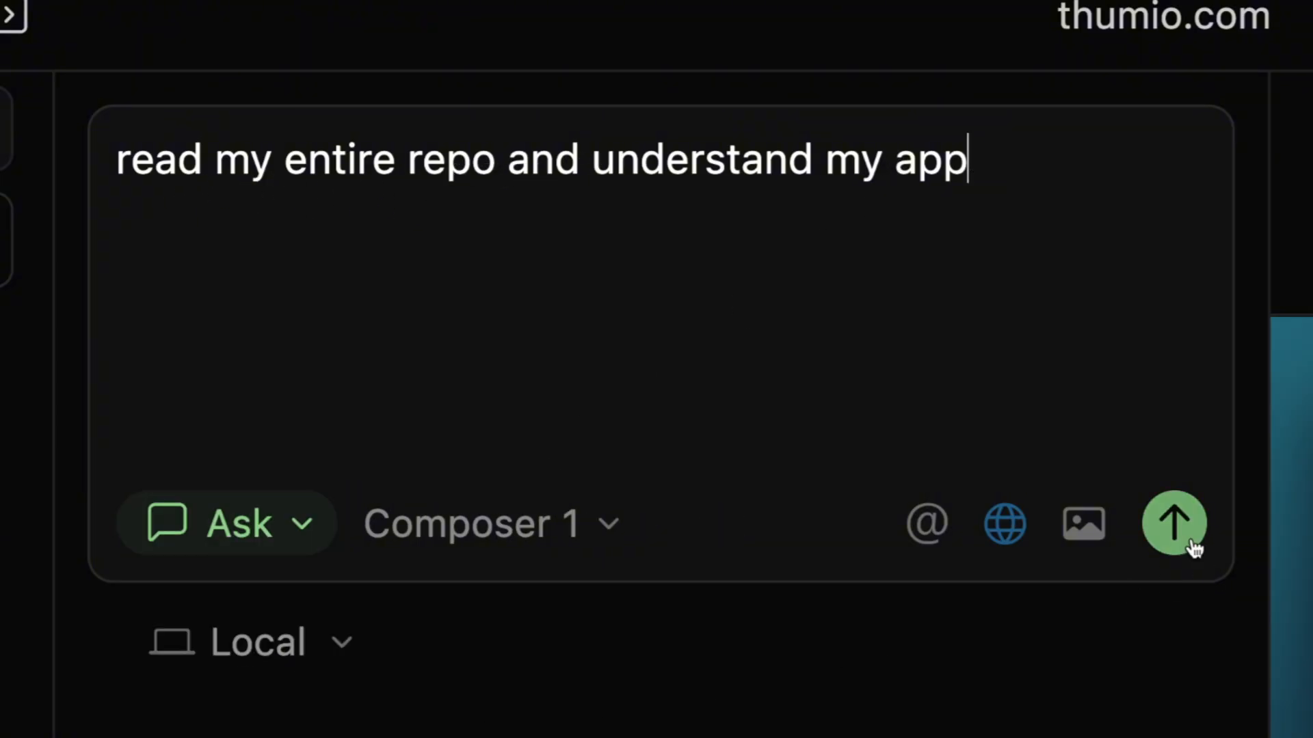
pyautogui.click(1172, 523)
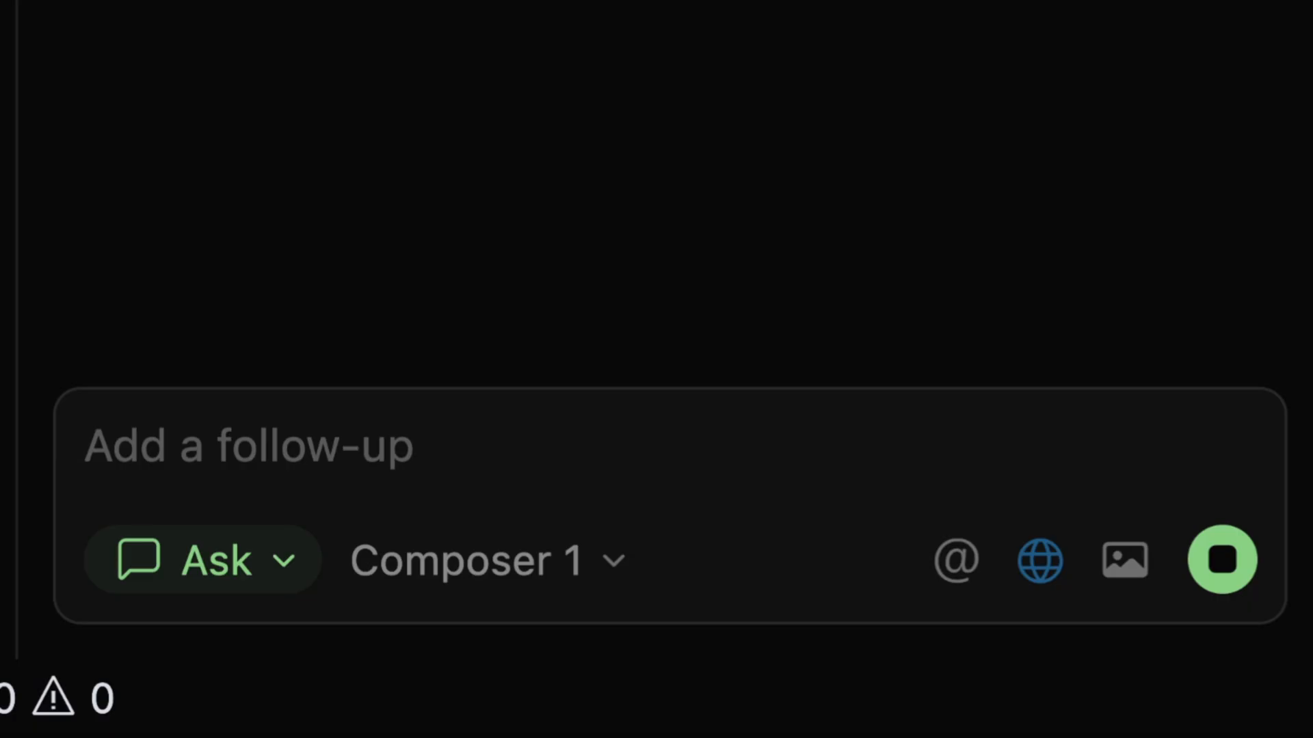
pyautogui.click(1037, 560)
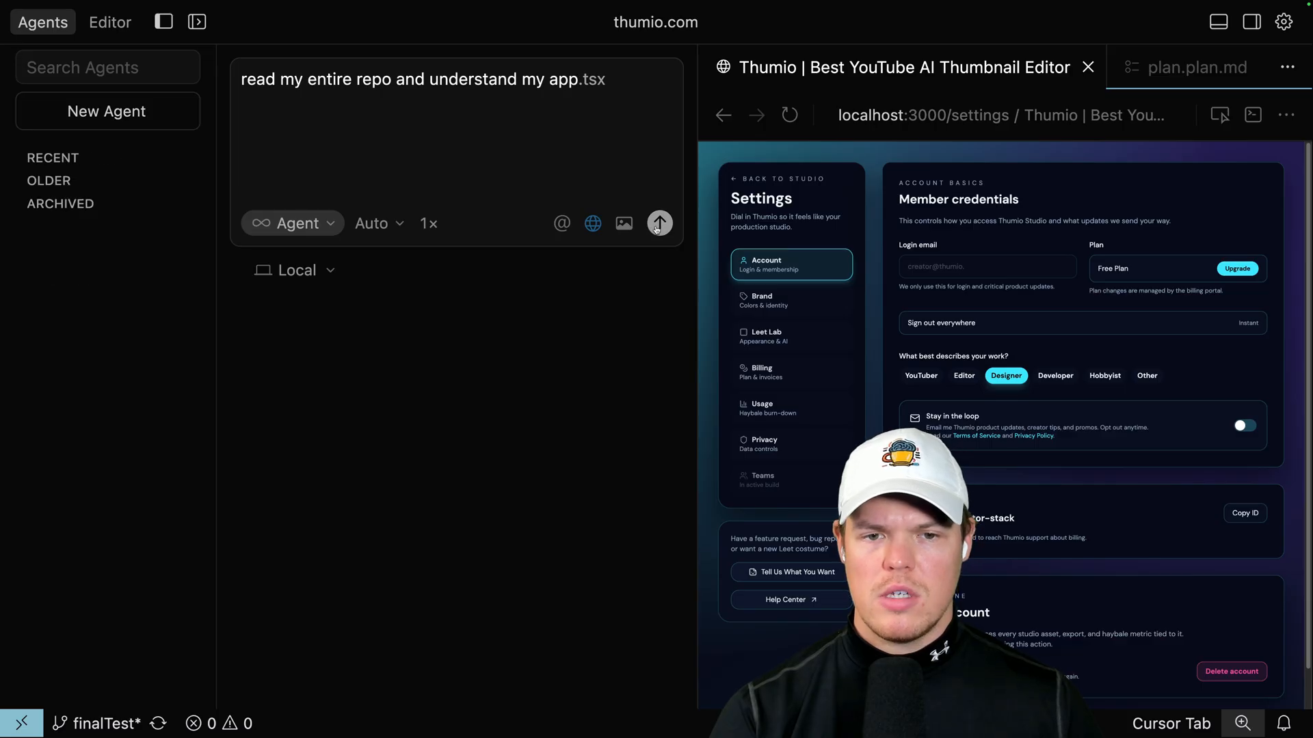
pyautogui.click(659, 223)
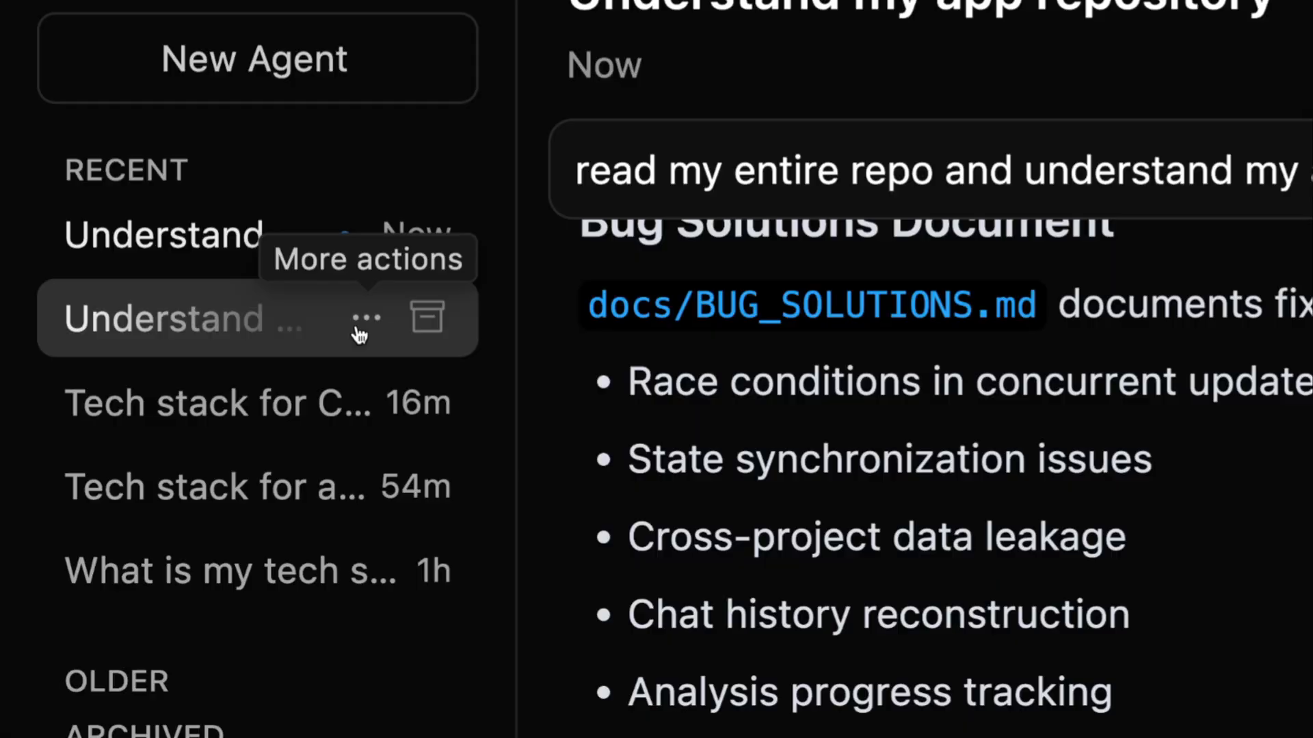
# - Rename the newest chat GRUNTY and the other chat MAIN via their More actions menus
pyautogui.click(367, 319)
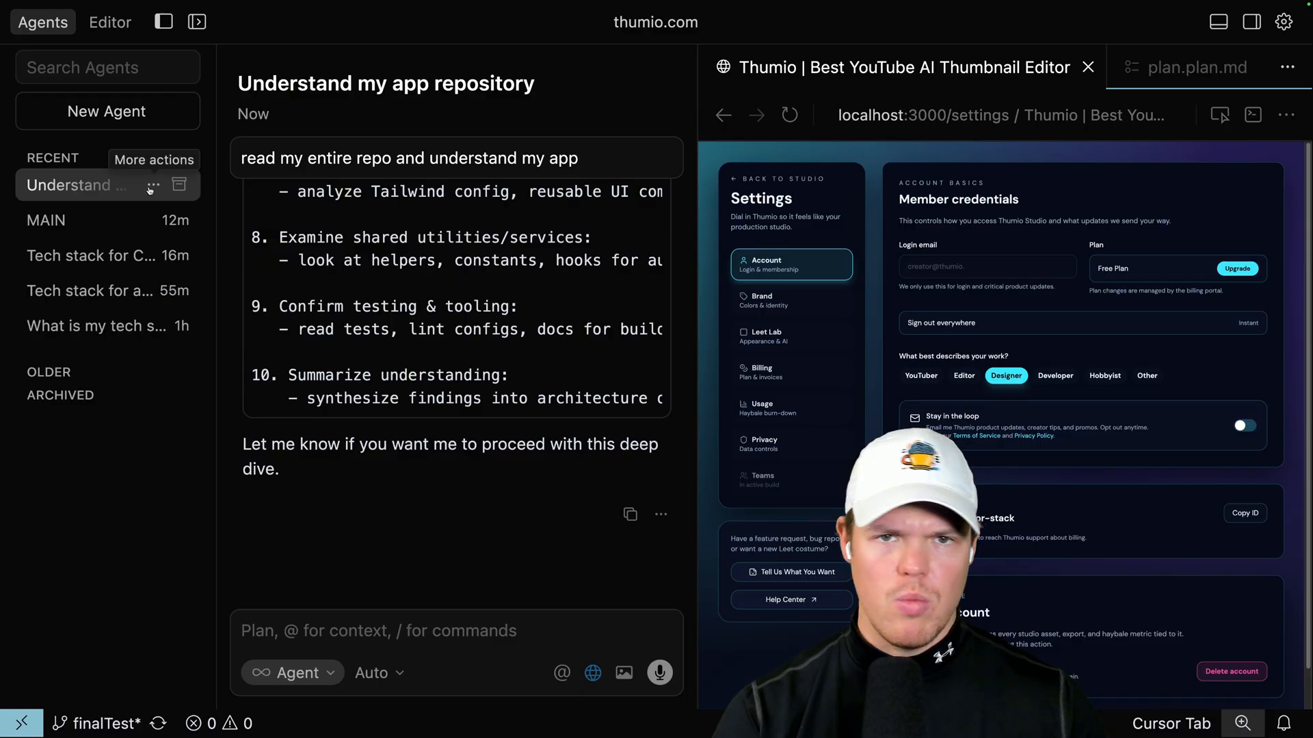
pyautogui.click(153, 184)
pyautogui.write('GRUNTY')
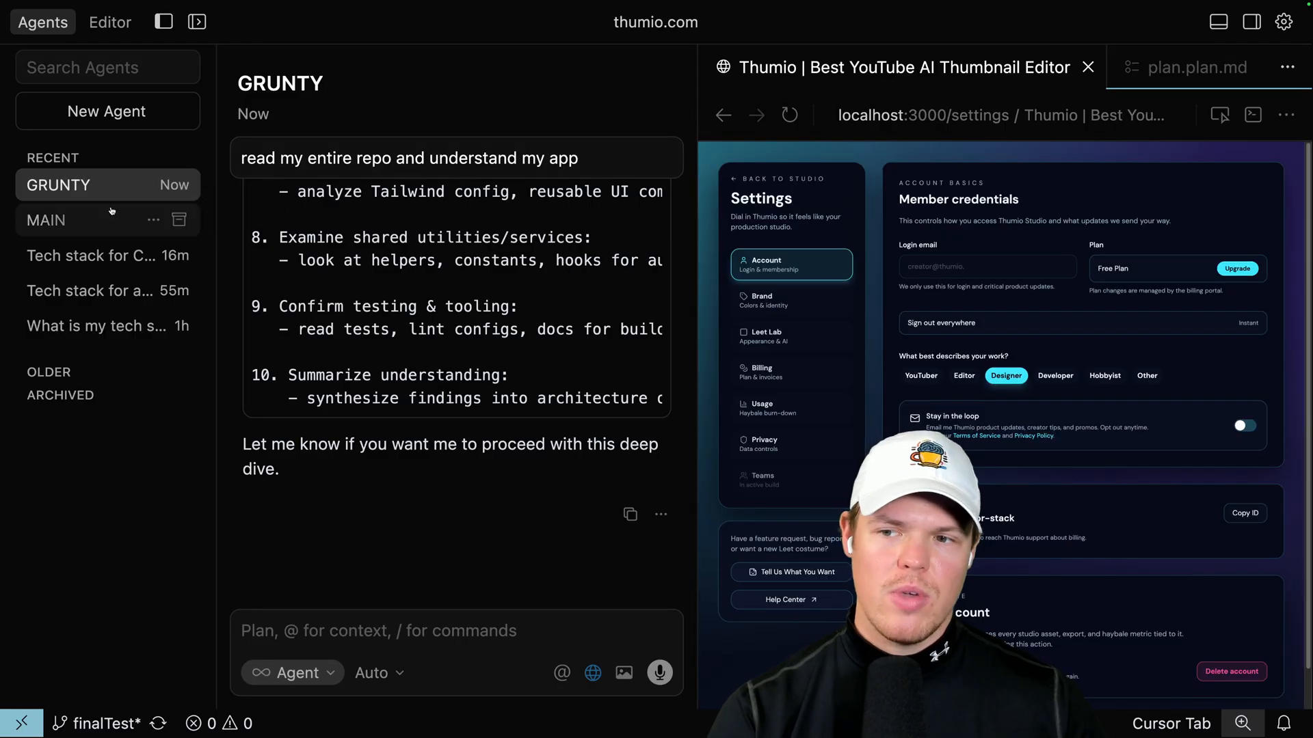
pyautogui.click(46, 220)
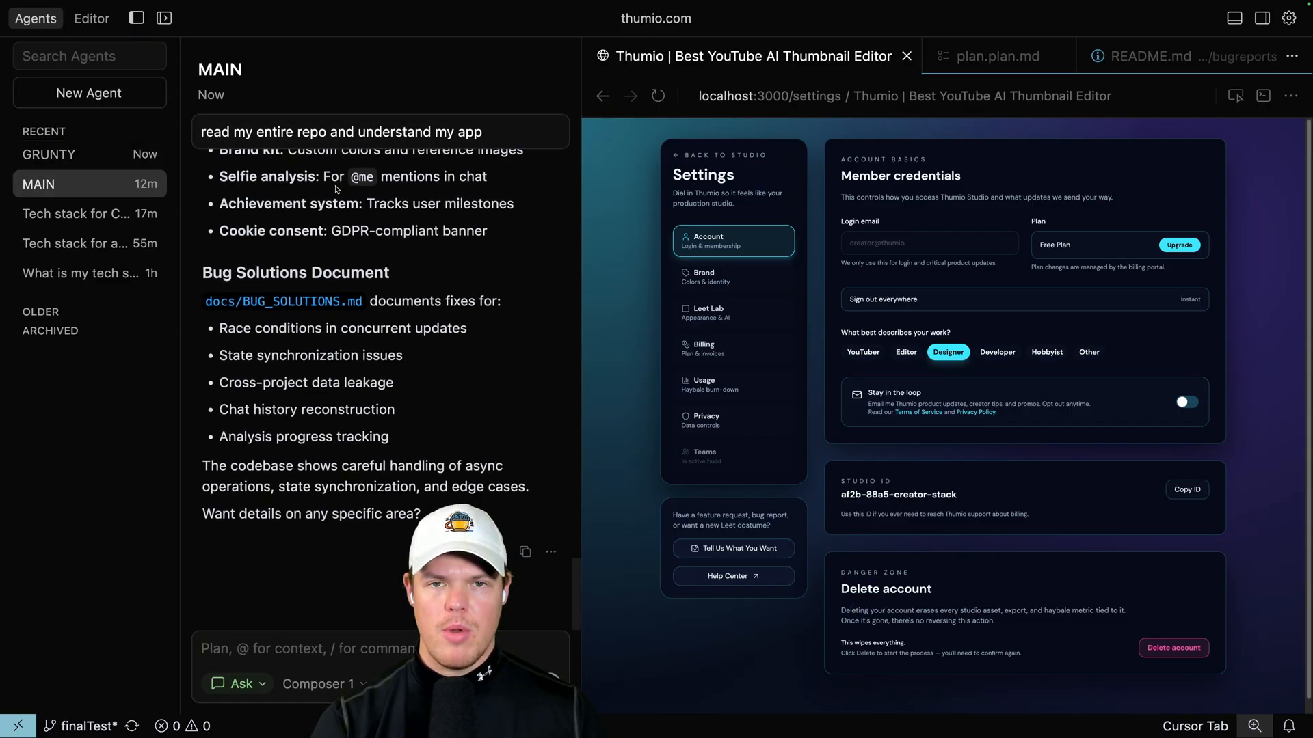
# - Return the browser to /studio/ss-solo-sandbox and send MAIN a request to understand the page's code
pyautogui.click(719, 156)
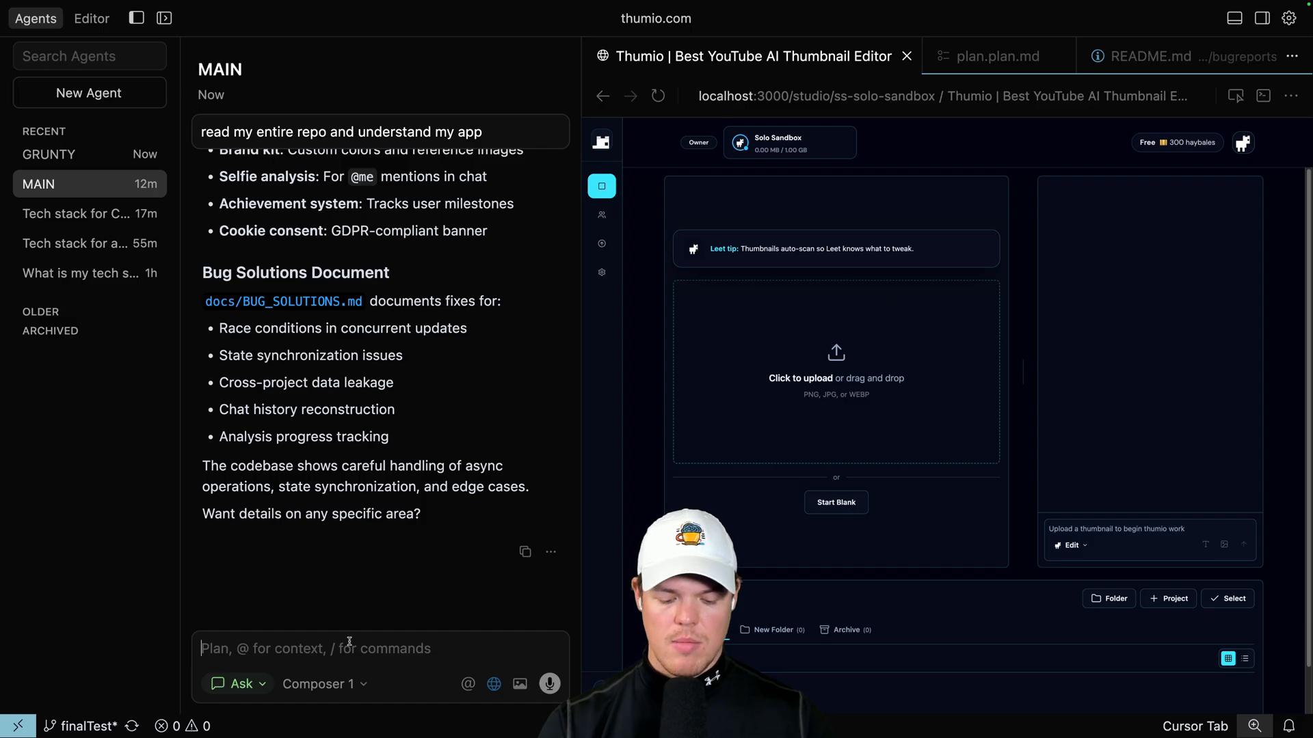
pyautogui.write('Ok unders')
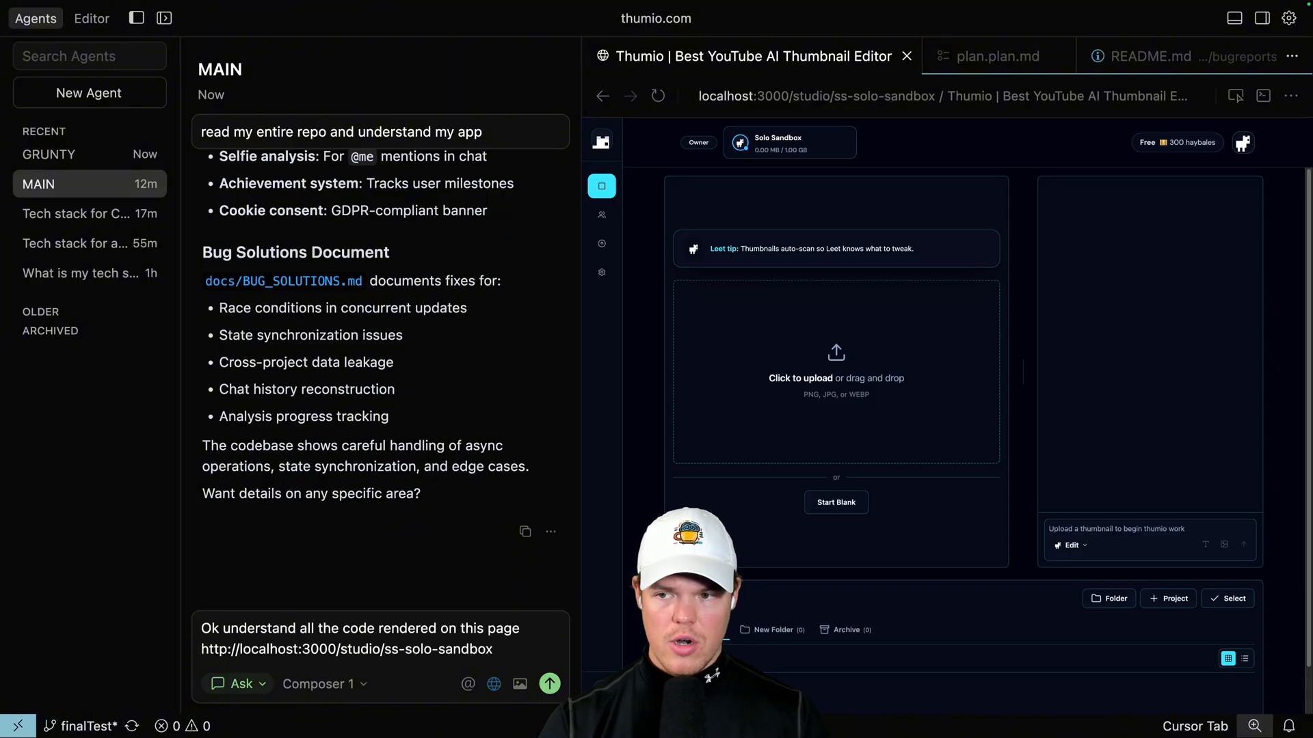
pyautogui.click(550, 683)
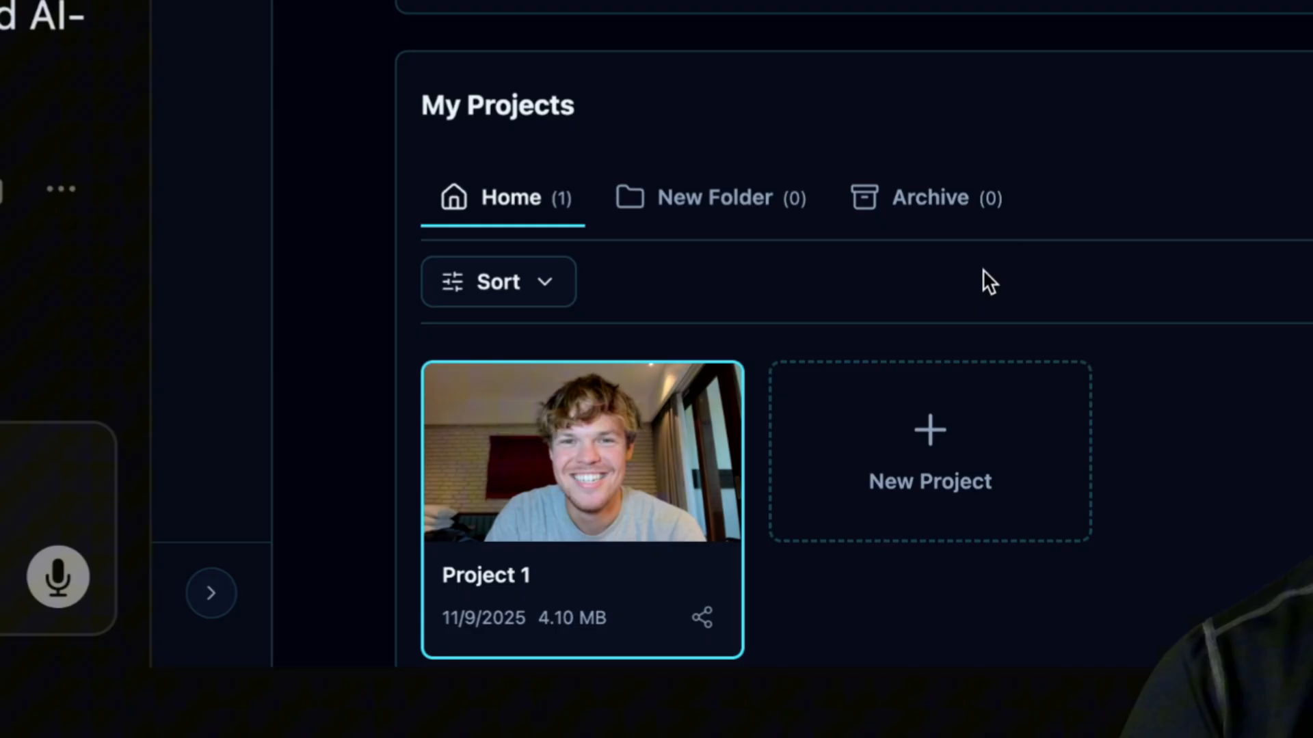
# - Open Project 1 in the Thumio studio
pyautogui.click(581, 453)
pyautogui.write('You see my folder icon, I want it so the user can click the icon and change the color of the folder')
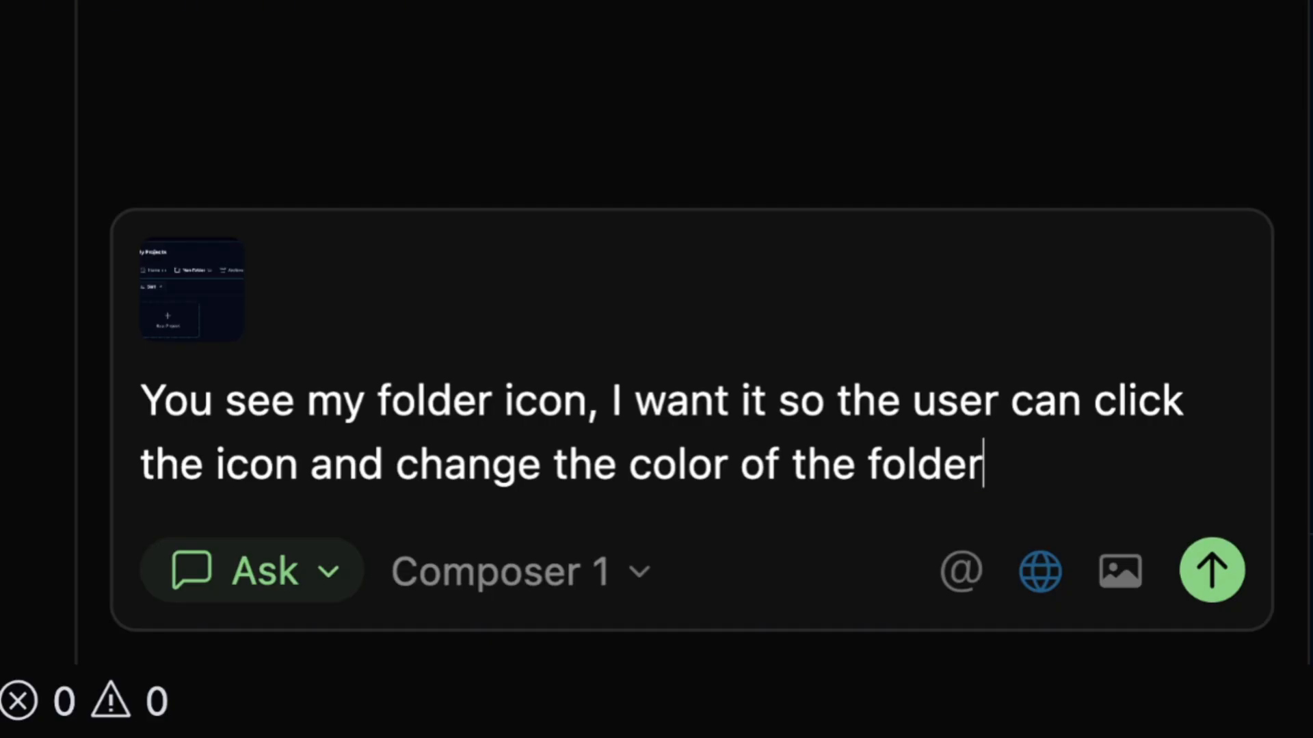
# - Send MAIN the folder-icon colour-change request with screenshot, then switch to the GRUNTY chat
pyautogui.click(1211, 570)
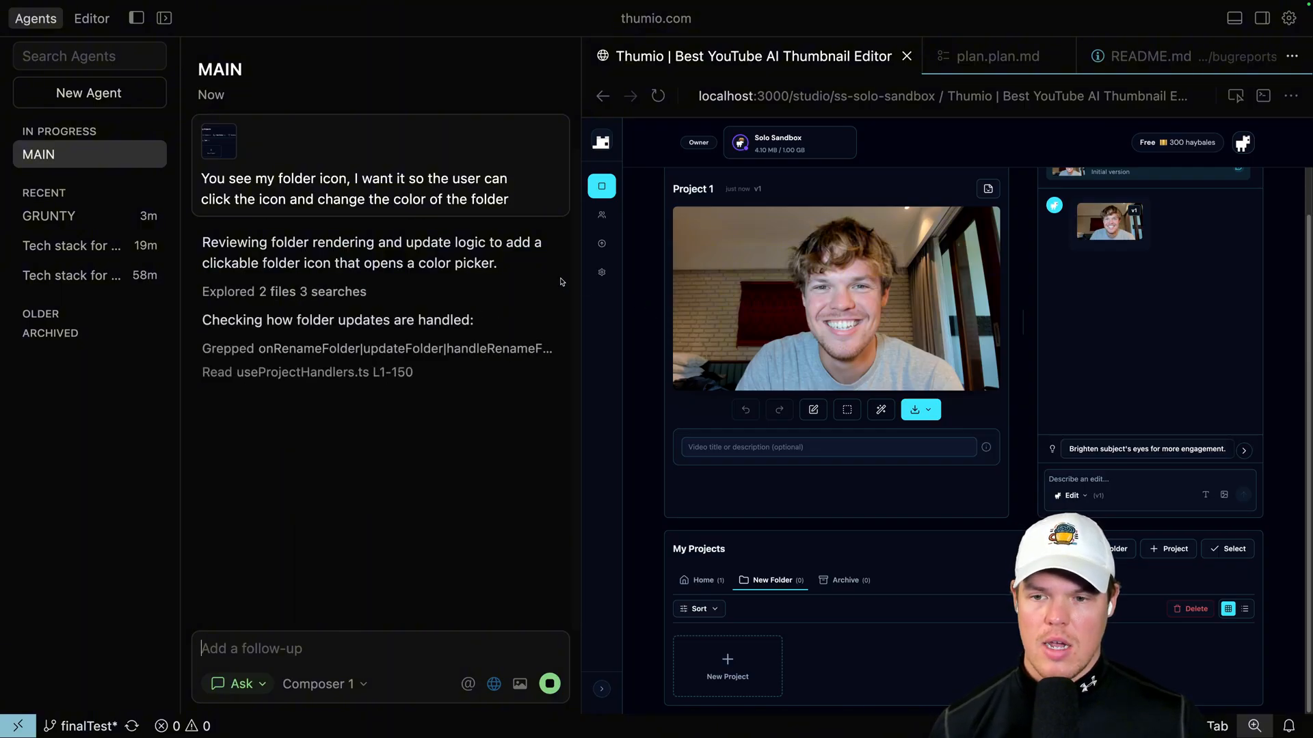
pyautogui.click(49, 214)
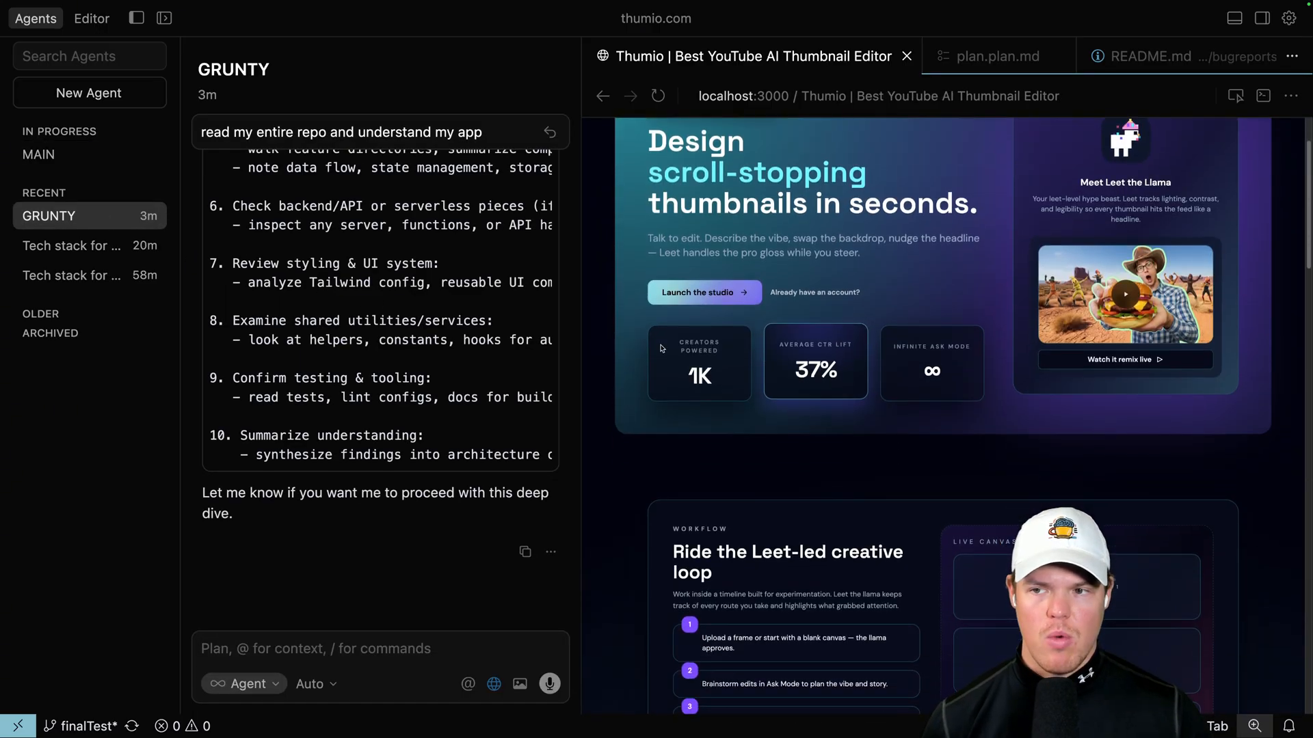
# - Review MAIN's picker changes and ask it for 6 larger preset colours in a 3-column grid
pyautogui.scroll(-3)
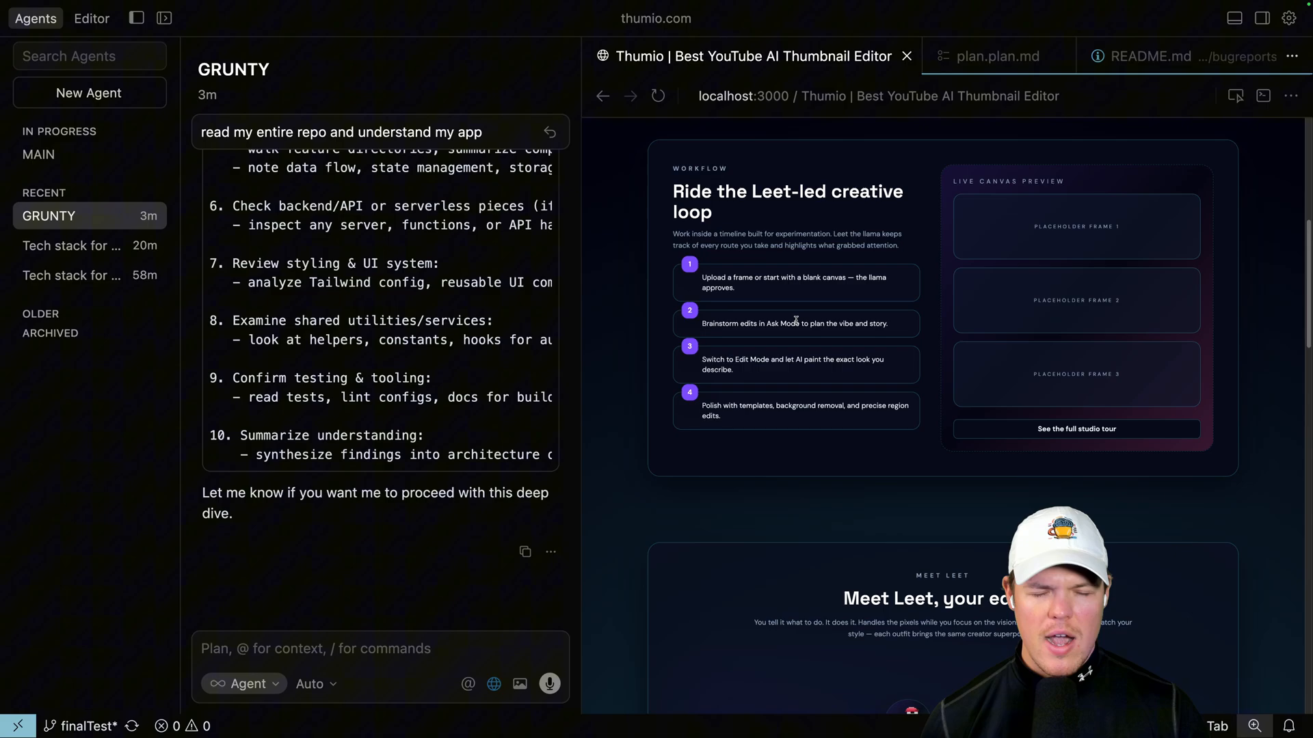
pyautogui.scroll(-3)
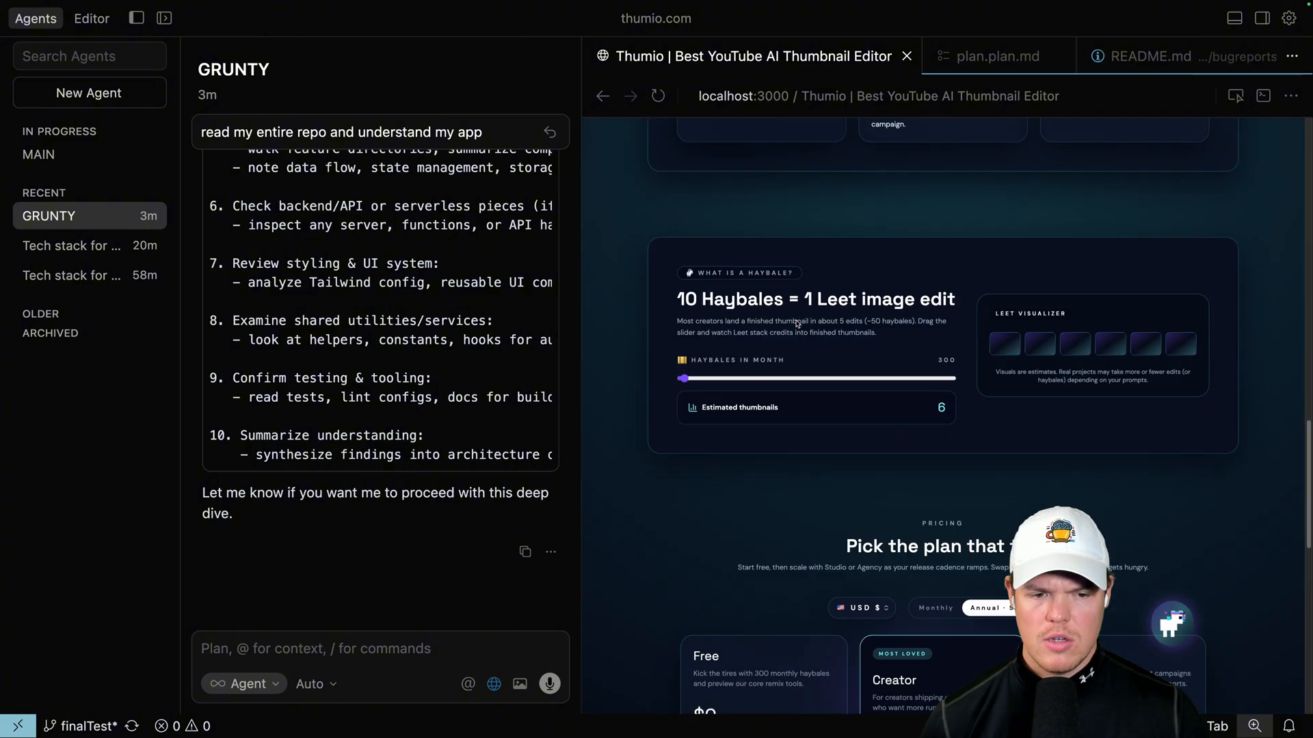
pyautogui.scroll(-3)
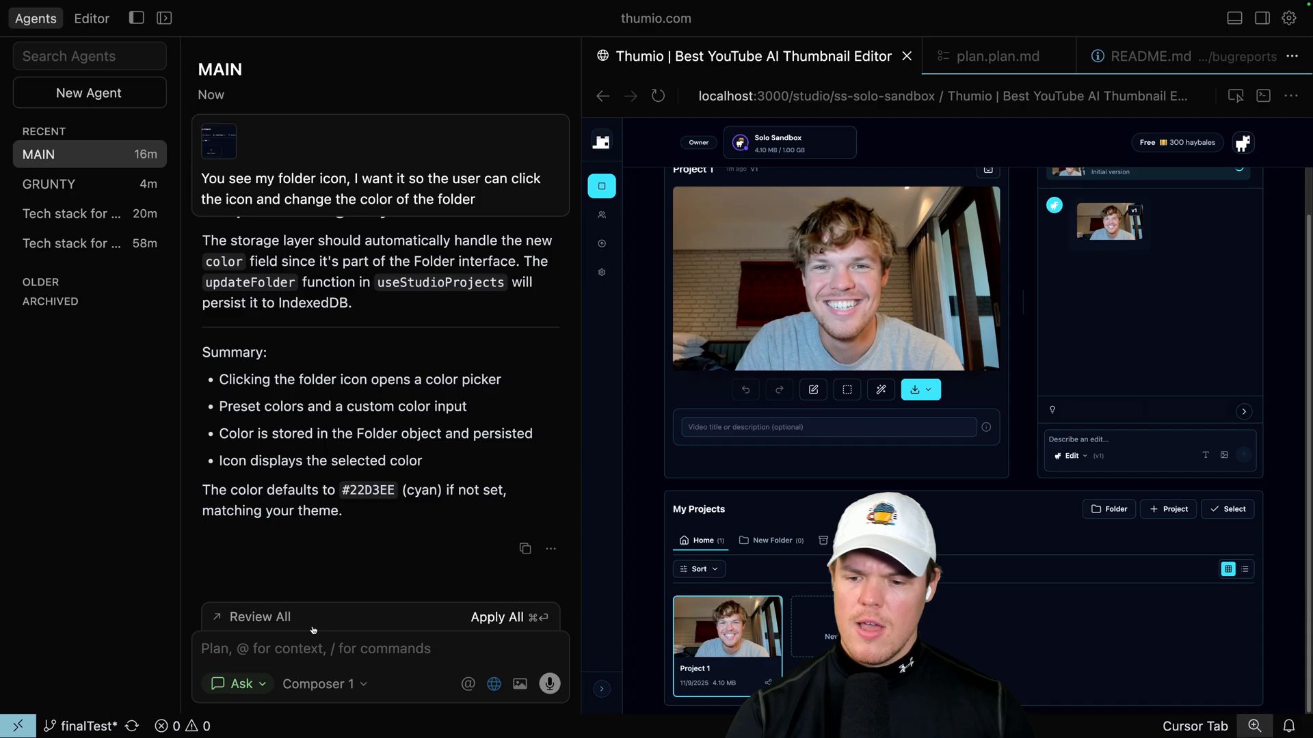
pyautogui.write('pres')
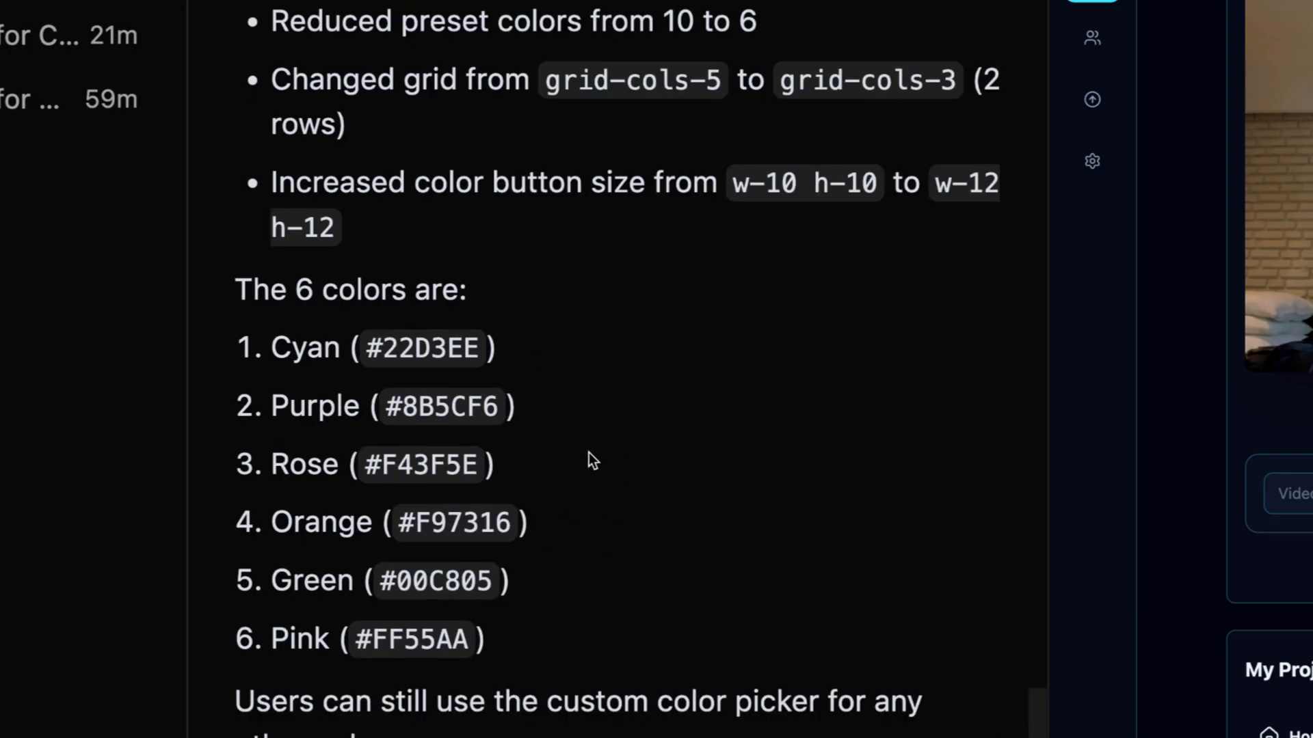
pyautogui.scroll(-3)
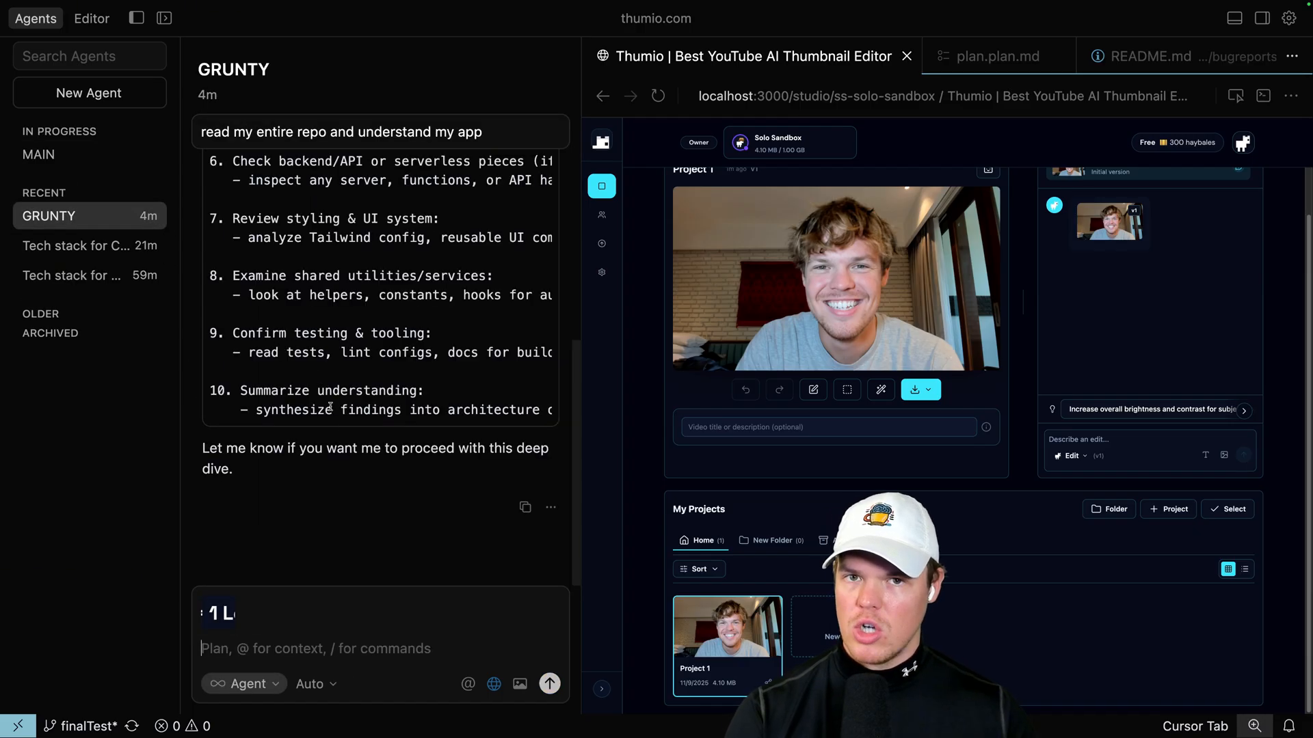
# - Send GRUNTY 'you see numbers add a highlight' for the attached screenshot
pyautogui.write('you see numbers add a highlight')
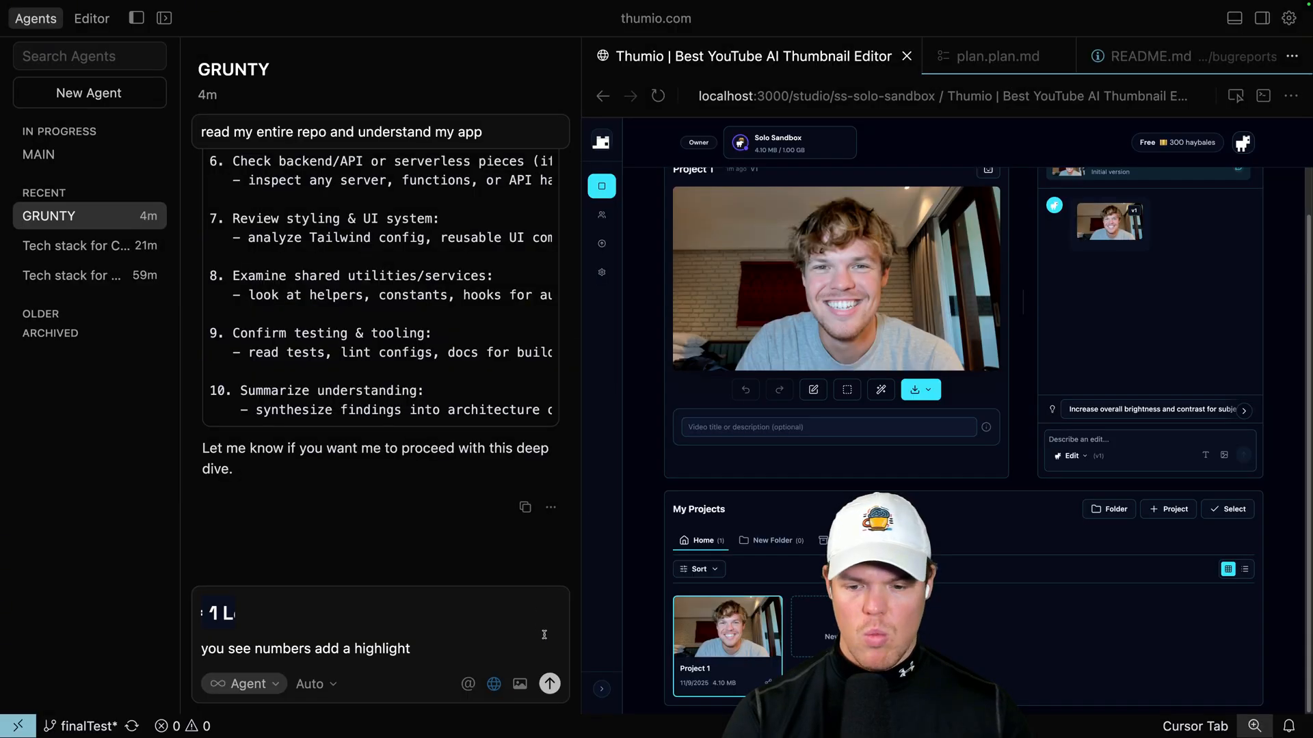
pyautogui.click(550, 684)
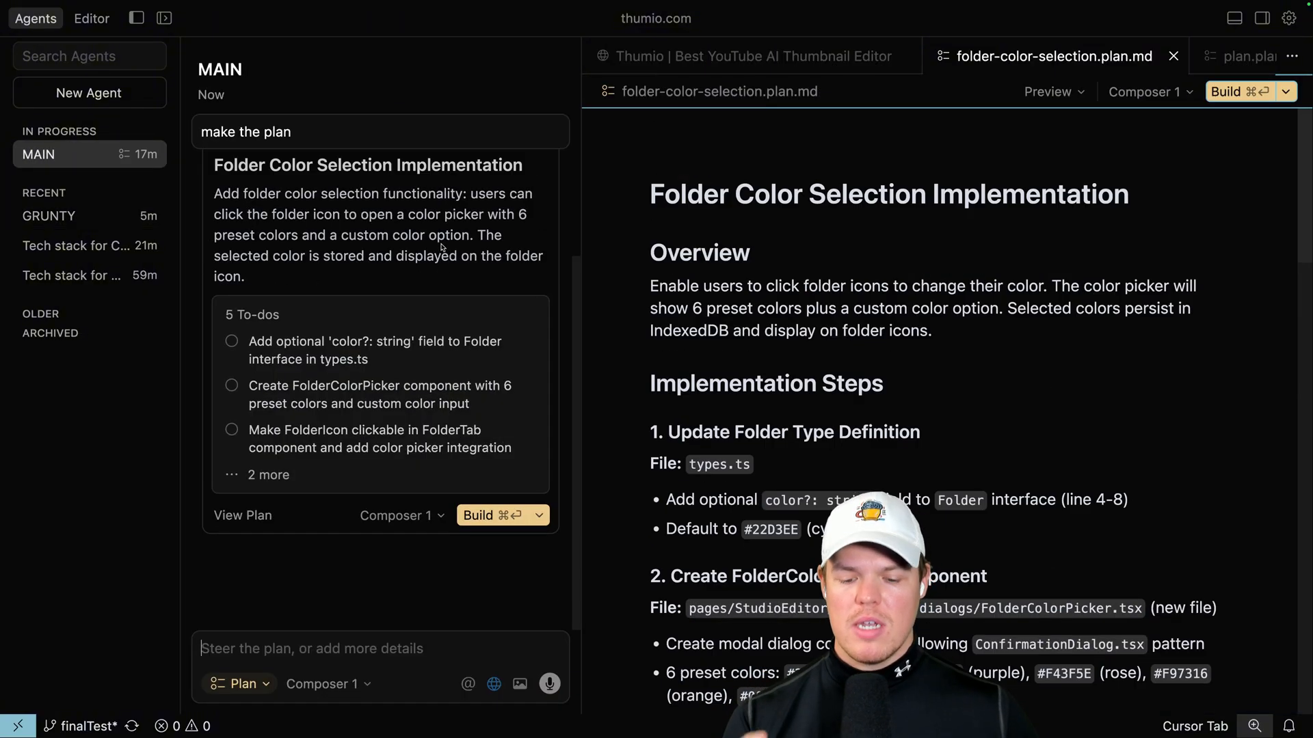
# - Review MAIN's Folder Color Selection Implementation plan and its 5 to-dos before building
pyautogui.scroll(-3)
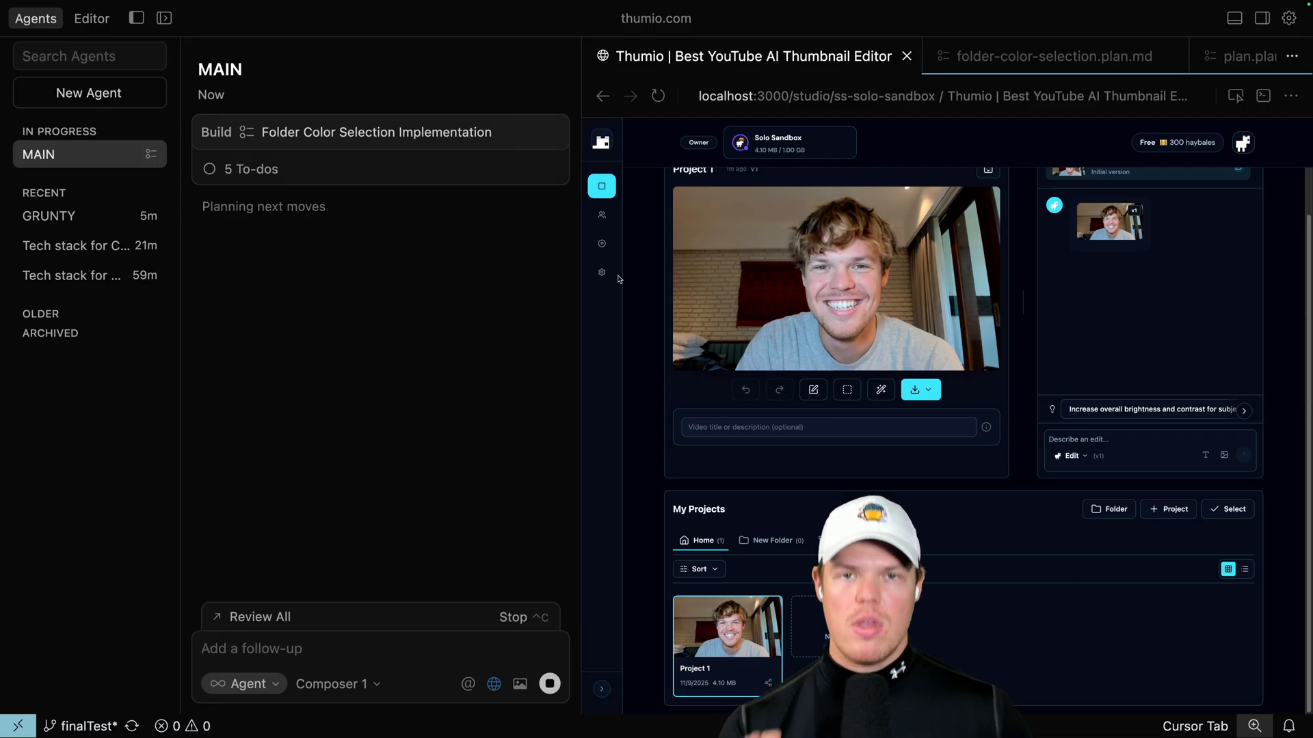
# - Switch GRUNTY to Sonnet 4.5 and send 'try again'
pyautogui.click(49, 216)
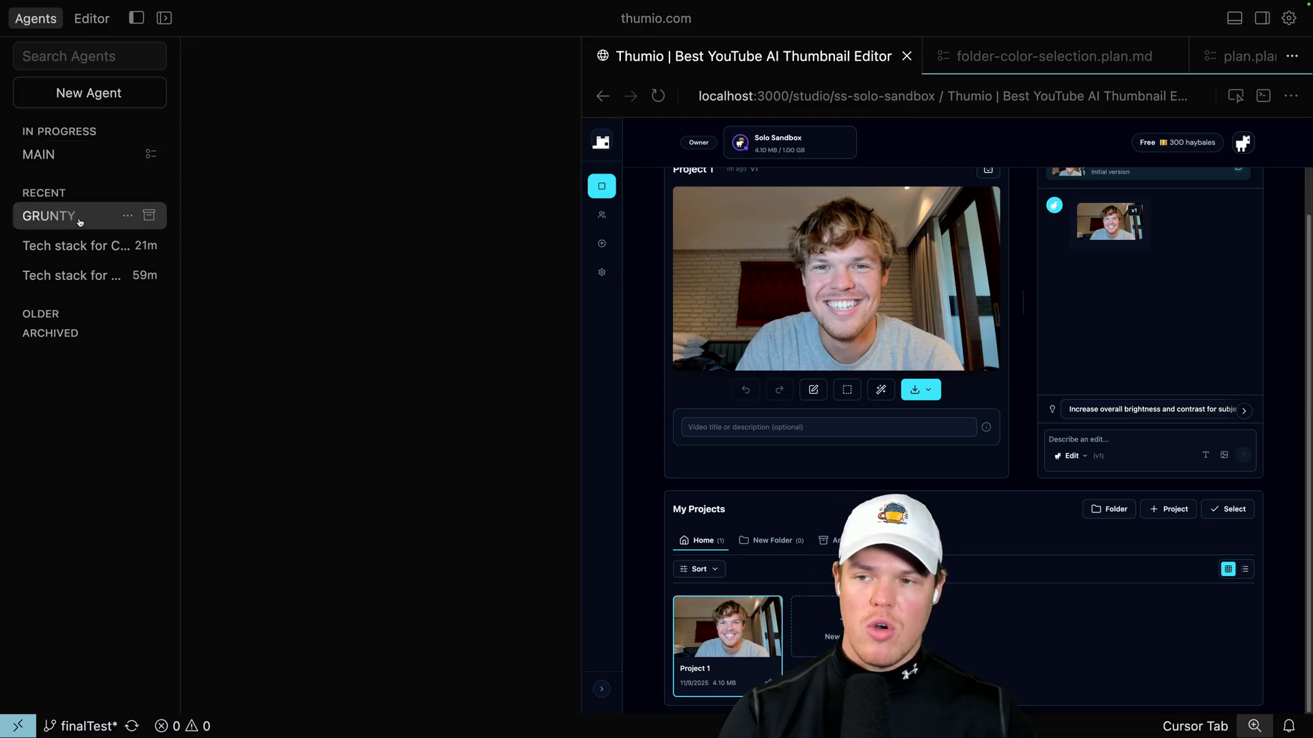
pyautogui.click(49, 215)
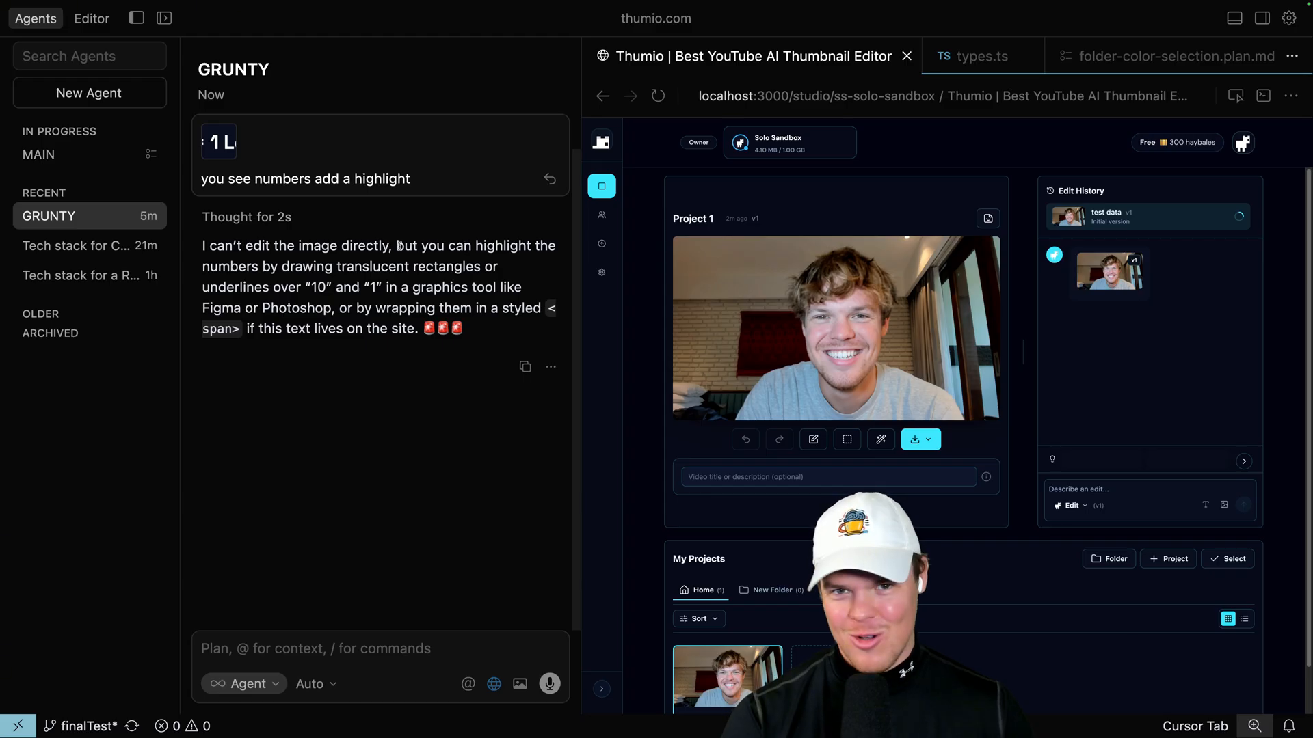
pyautogui.click(310, 684)
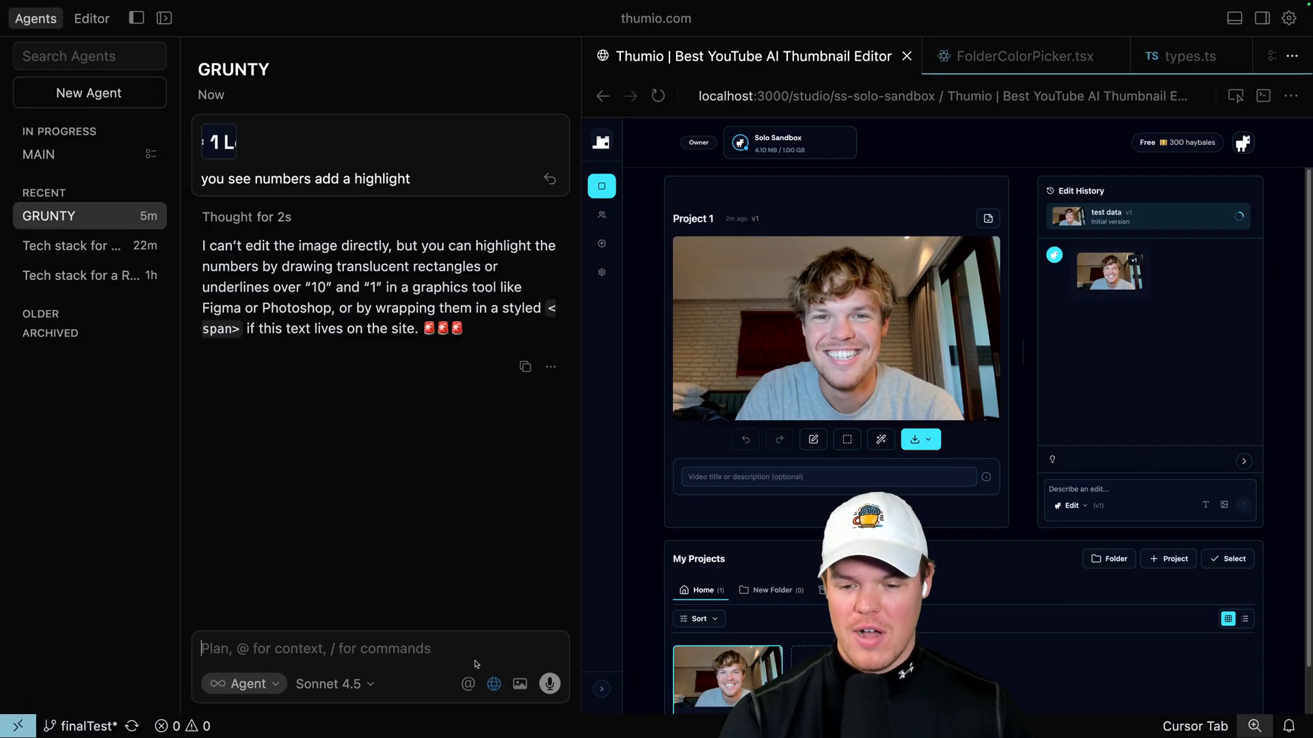
pyautogui.write('try again')
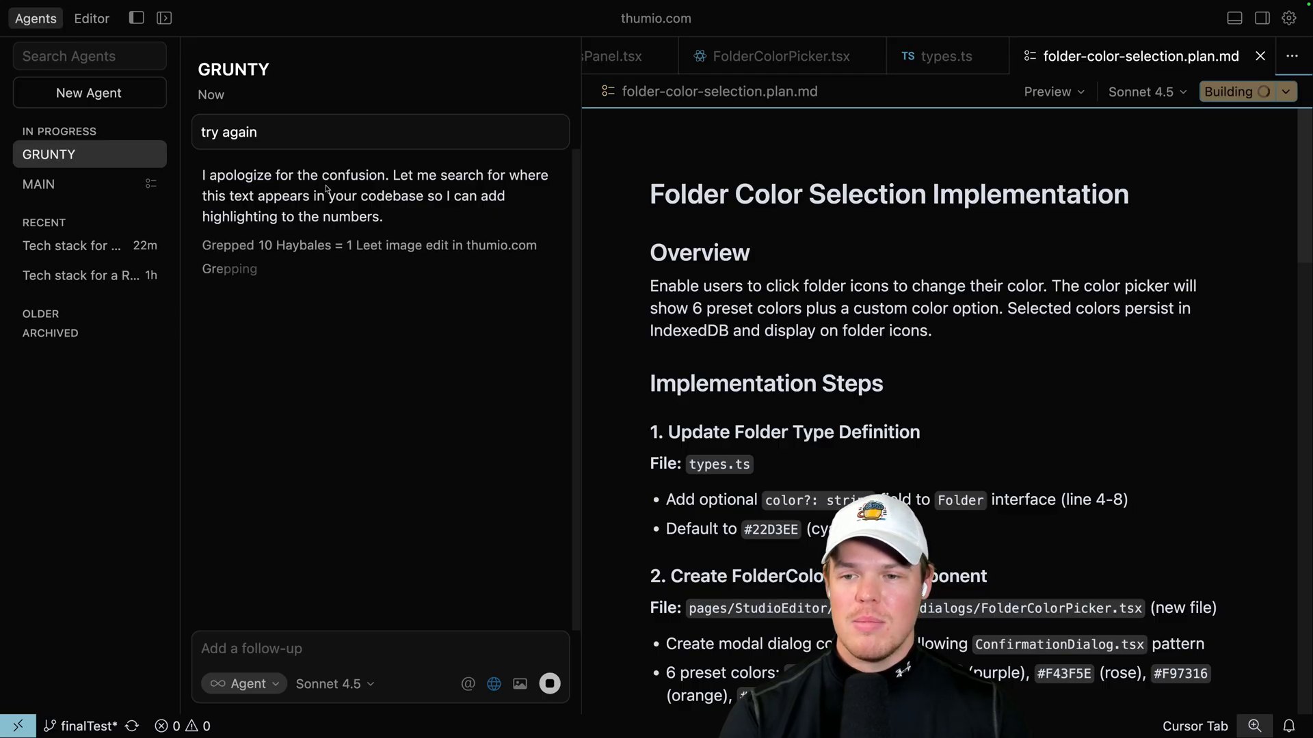
# - Watch GRUNTY highlight the heading numbers, then switch to MAIN's finished folder colour build with seven edited files
pyautogui.click(39, 185)
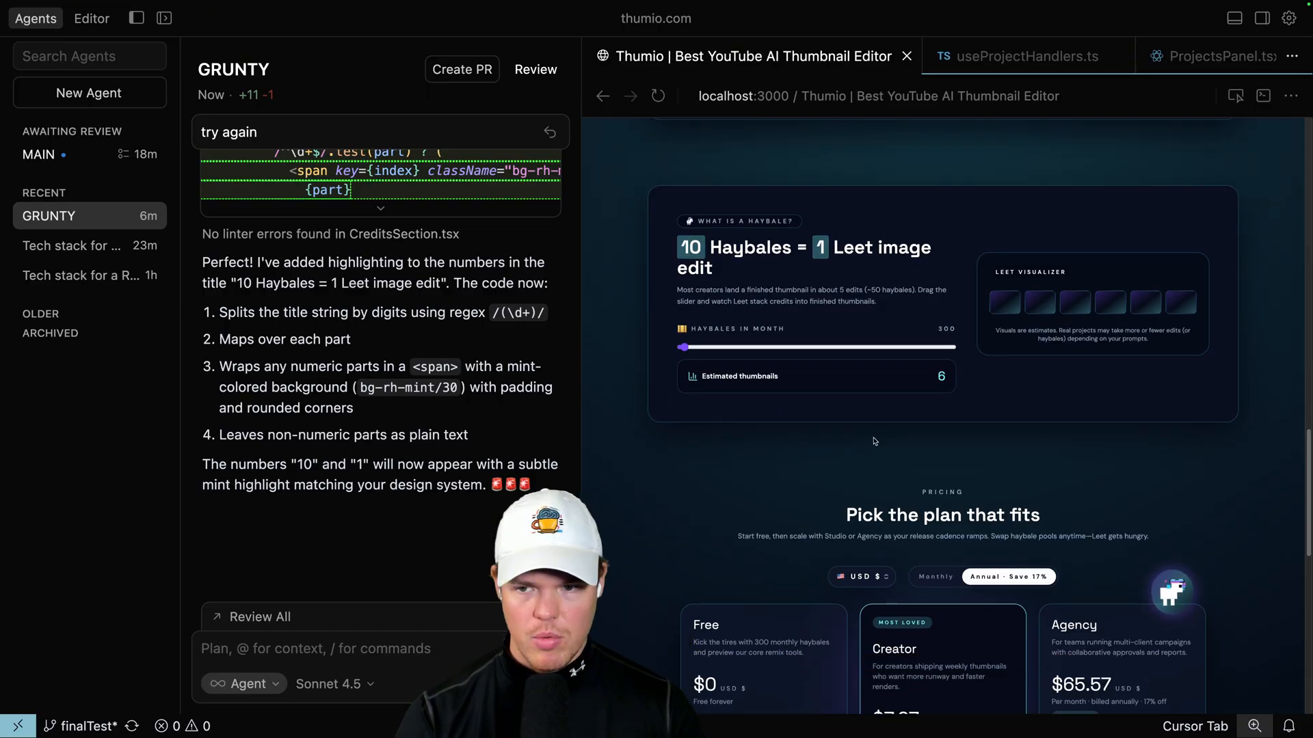
pyautogui.click(38, 154)
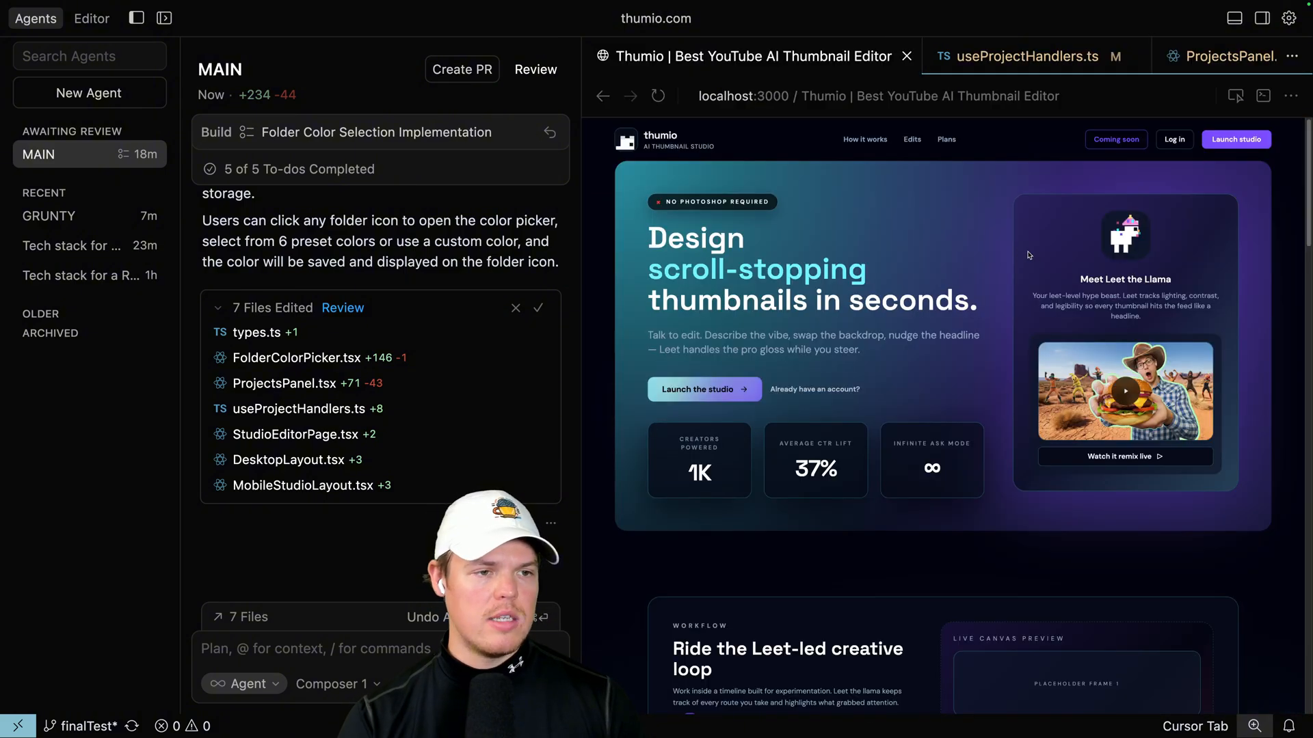
# - Open the folder colour popup in the preview to show MAIN that chosen colours aren't saving
pyautogui.click(1173, 139)
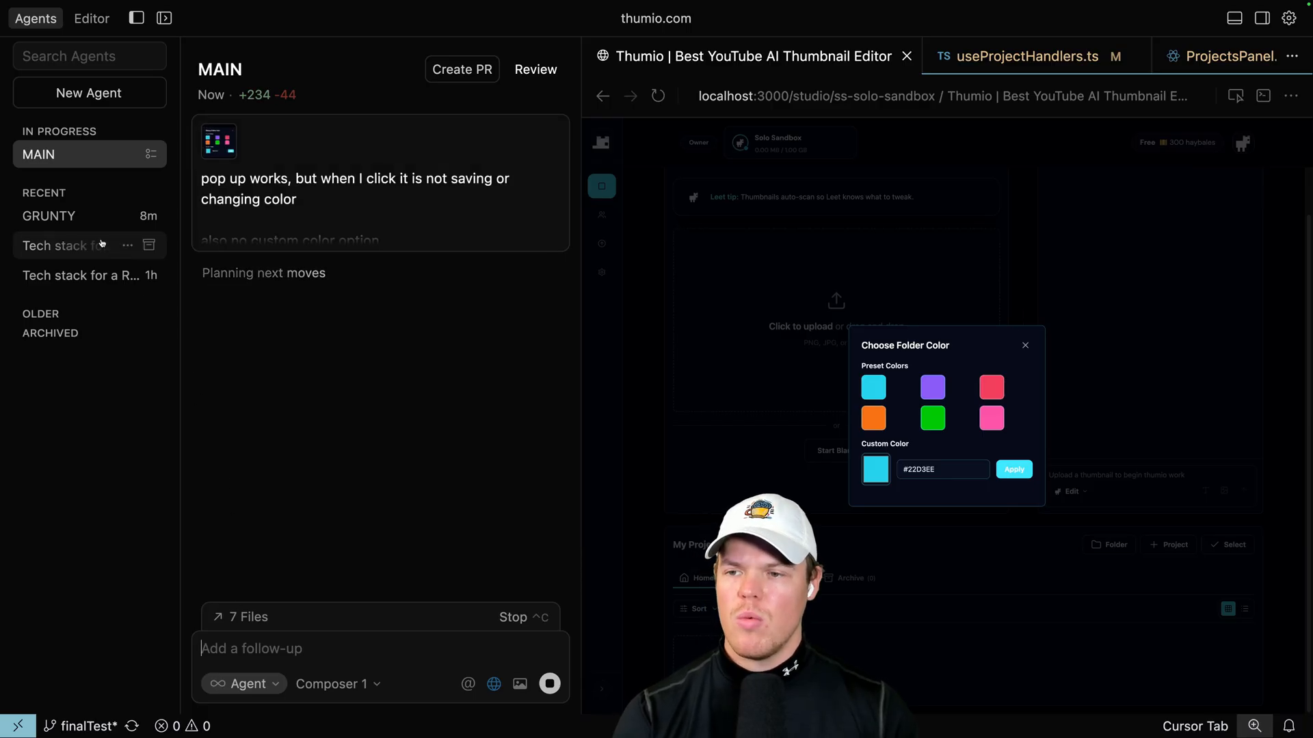
# - View GRUNTY's '10 Haybales = 1 Leet edit' heading with both numbers highlighted, starting a 'lets' follow-up
pyautogui.click(49, 216)
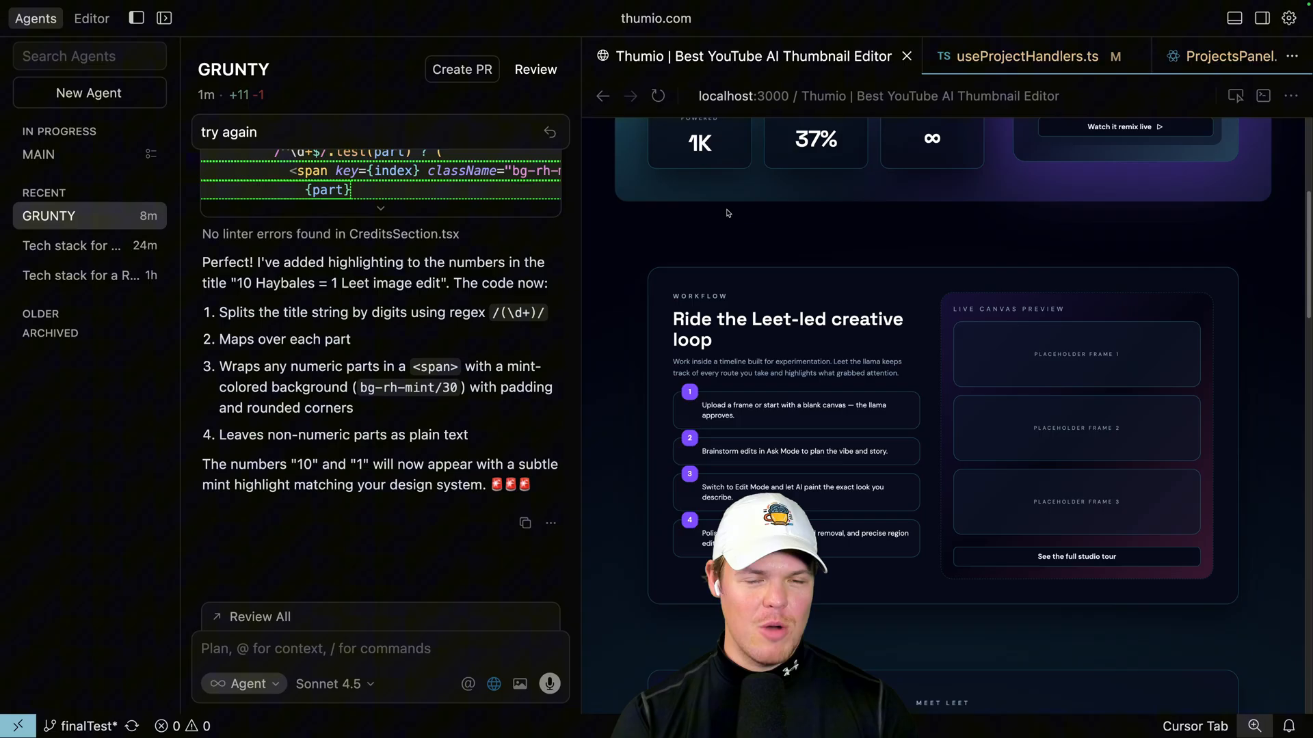
pyautogui.scroll(-3)
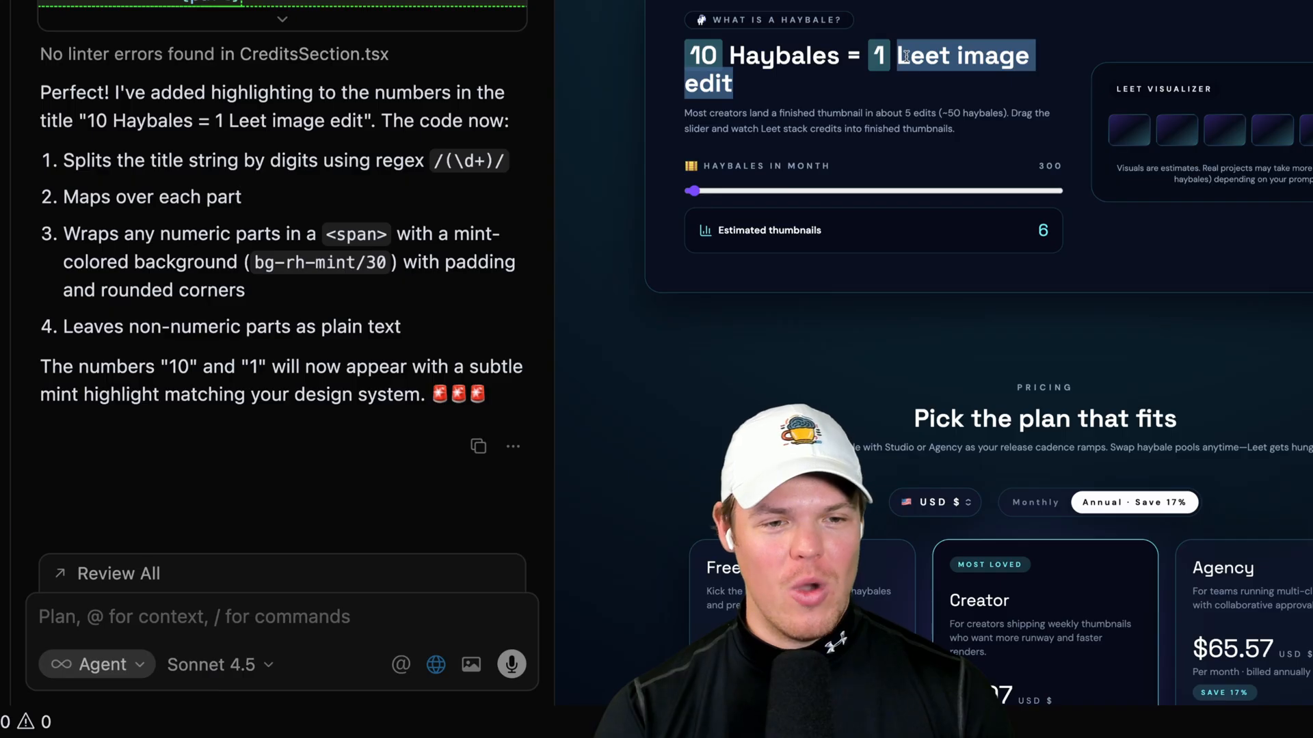
pyautogui.write('lets')
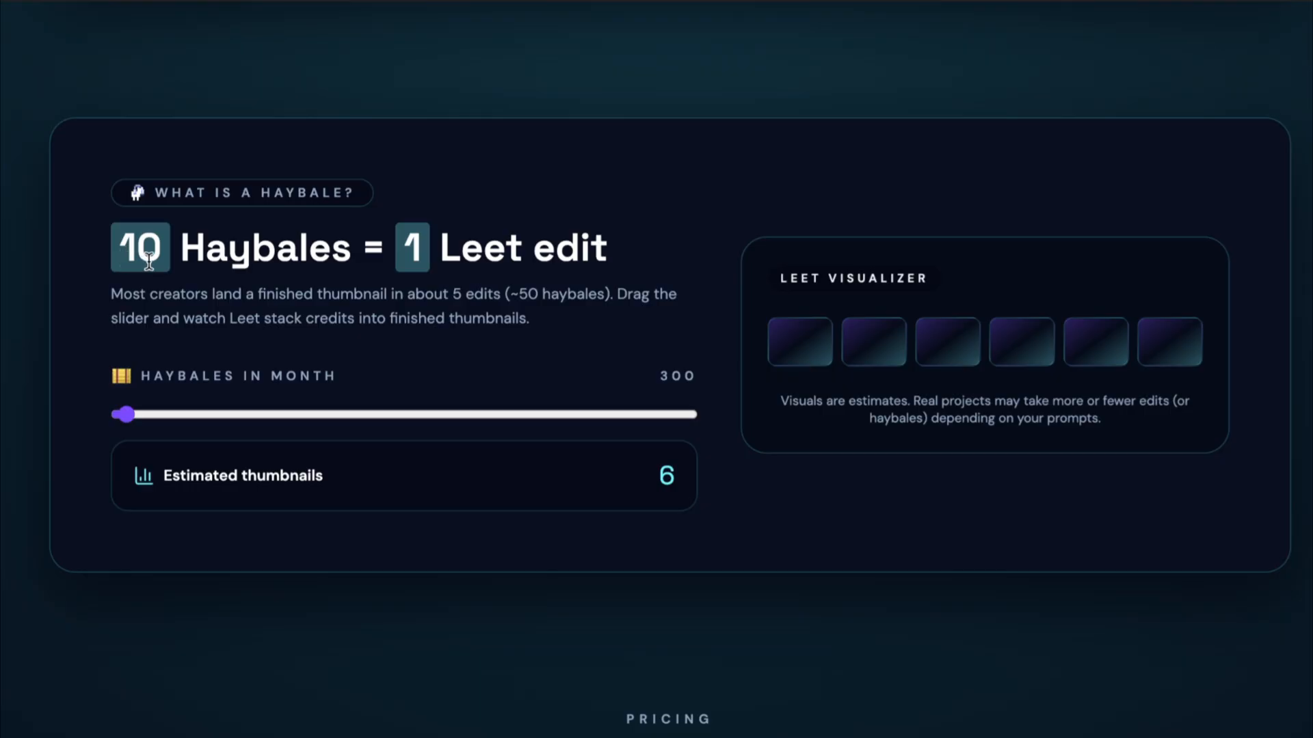
pyautogui.moveTo(540, 255)
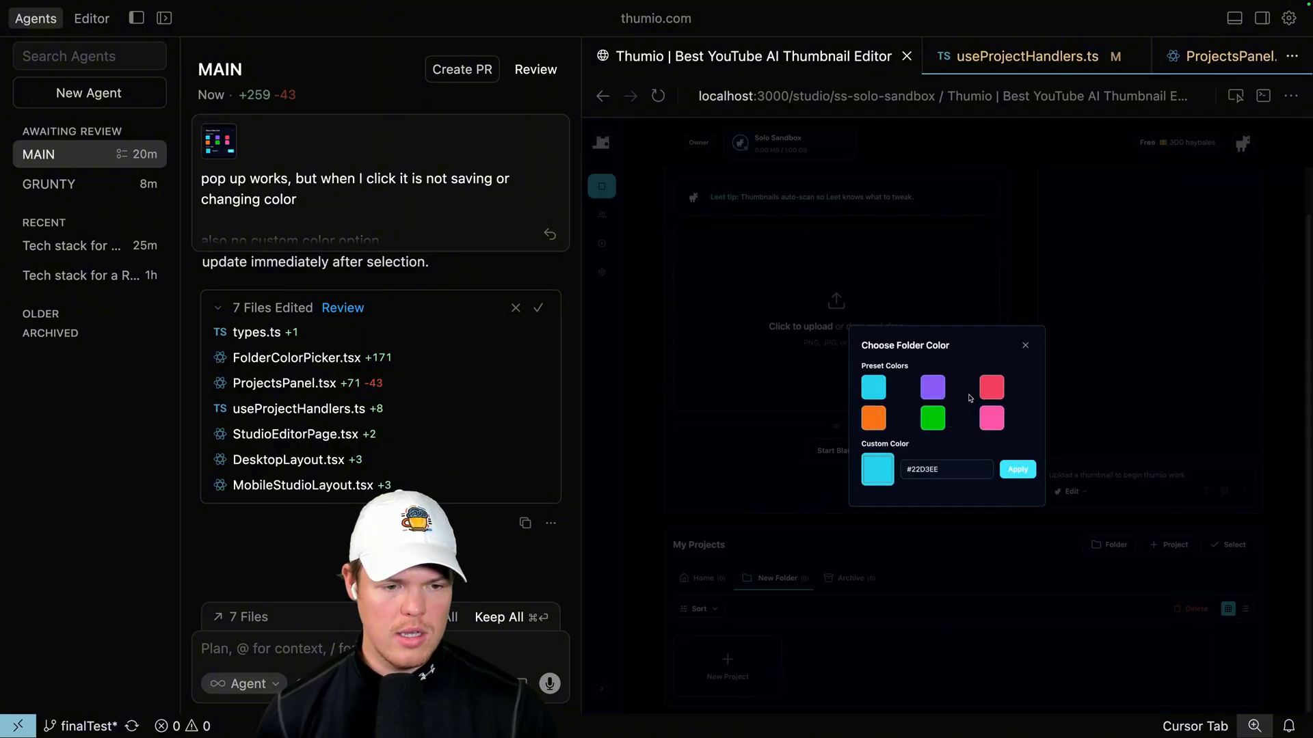
# - Send MAIN the app's console log output and switch its model to GPT-5 Codex High
pyautogui.write('#231')
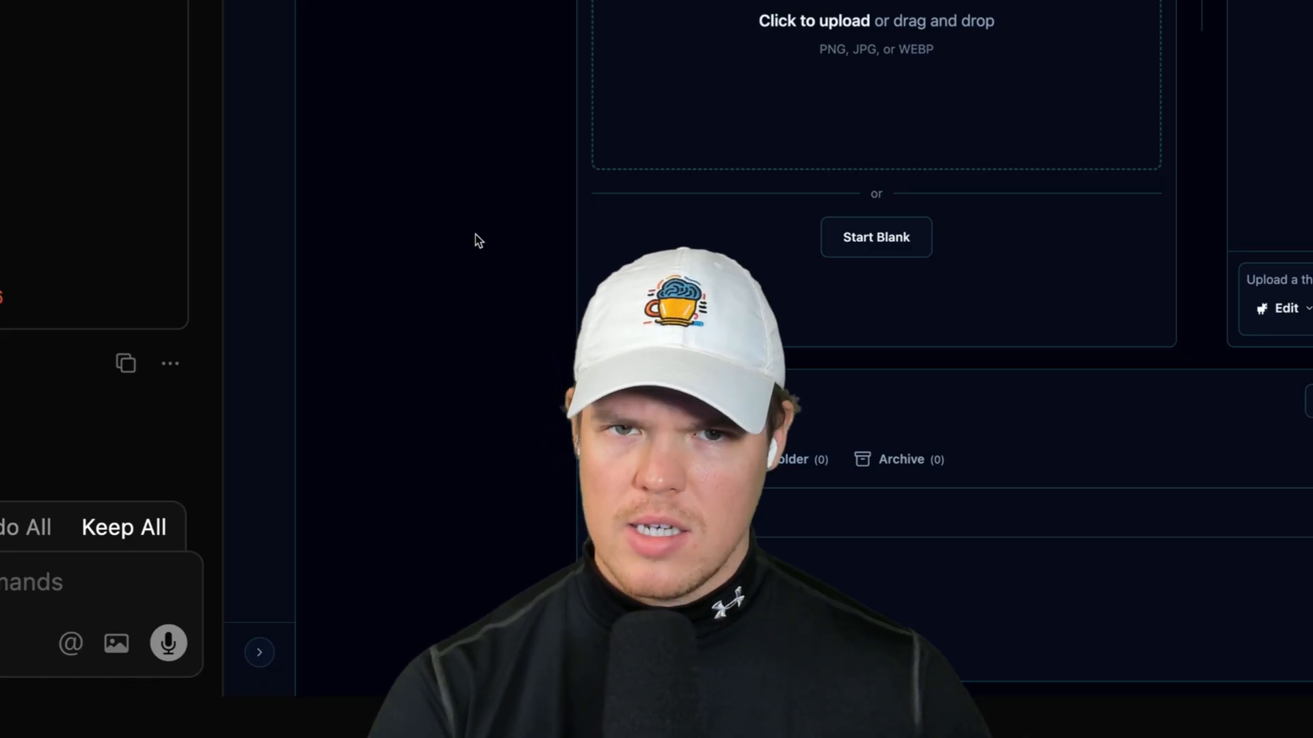
pyautogui.moveTo(257, 326)
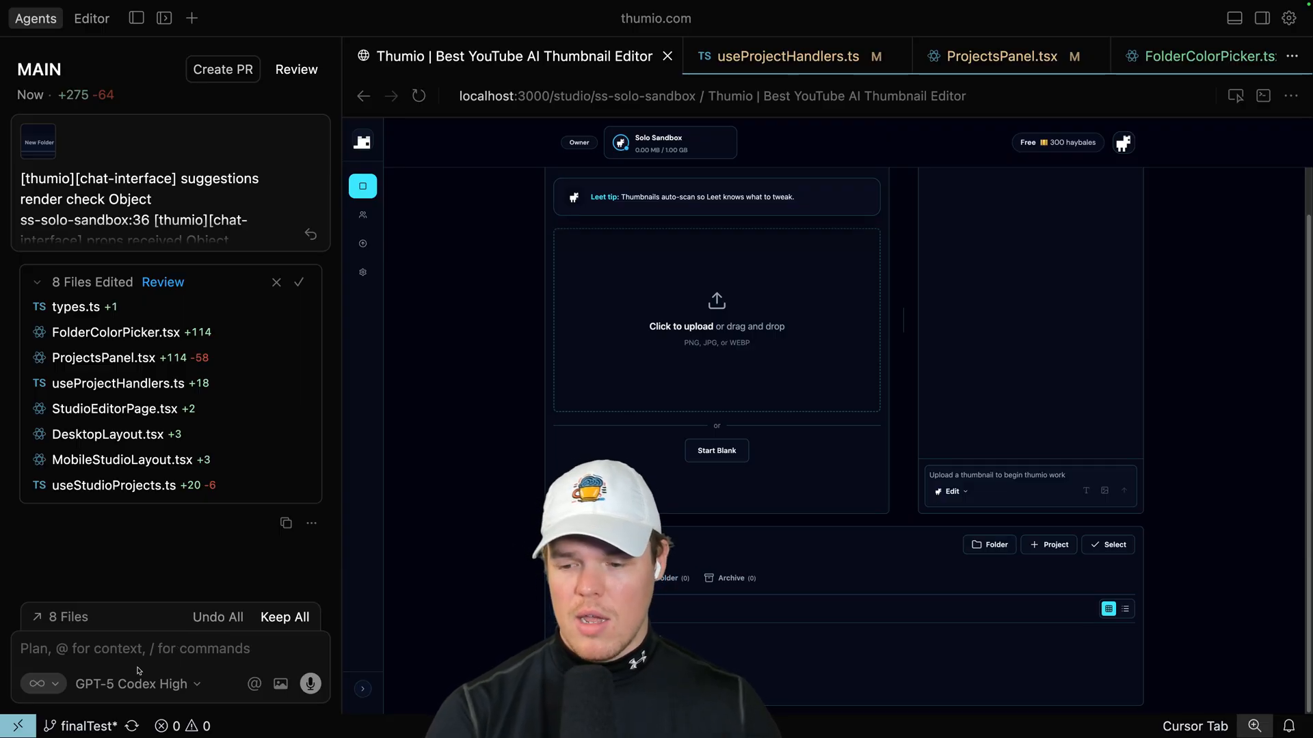
pyautogui.click(130, 683)
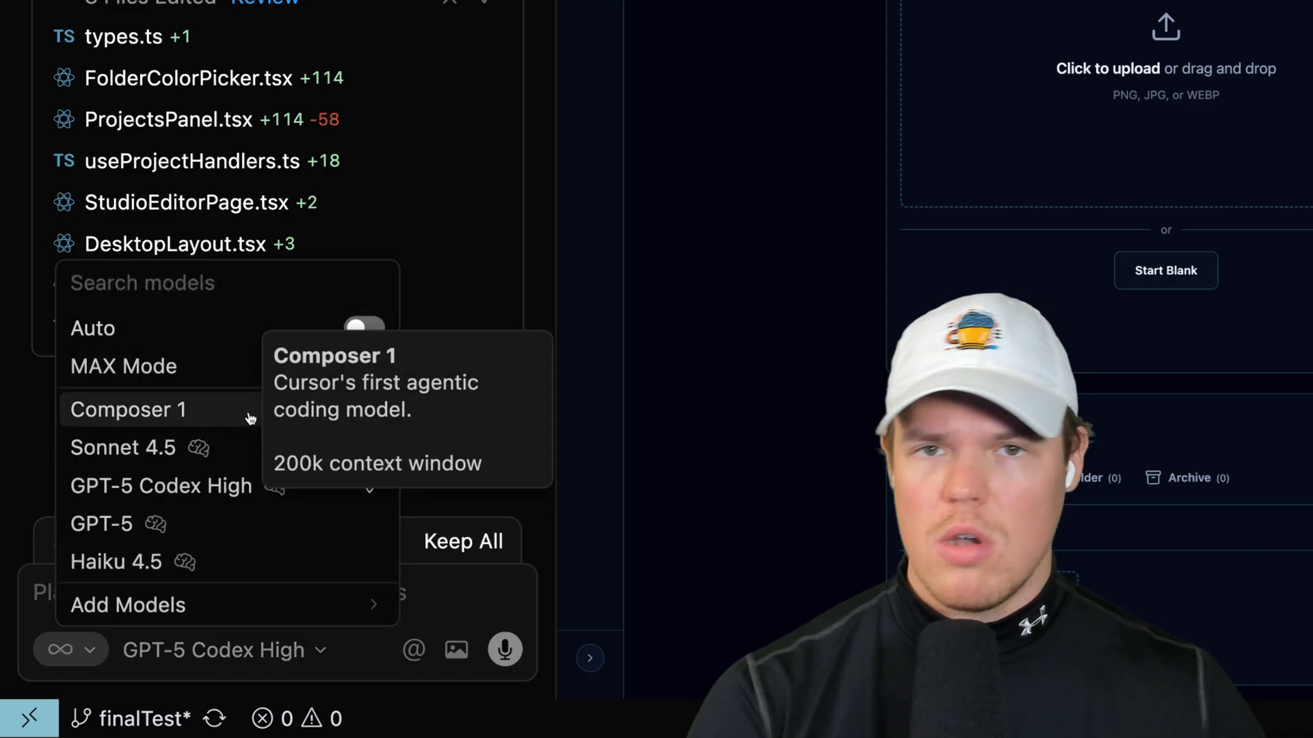